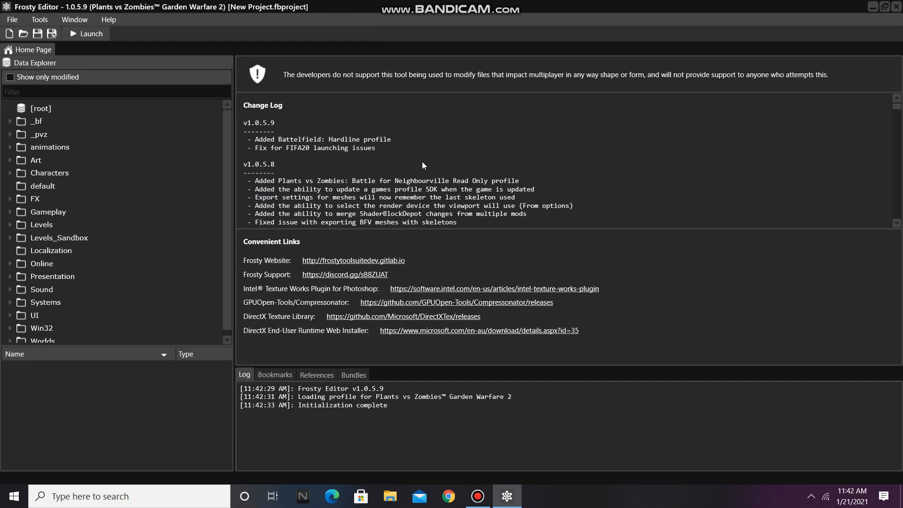
mouse_move(333, 160)
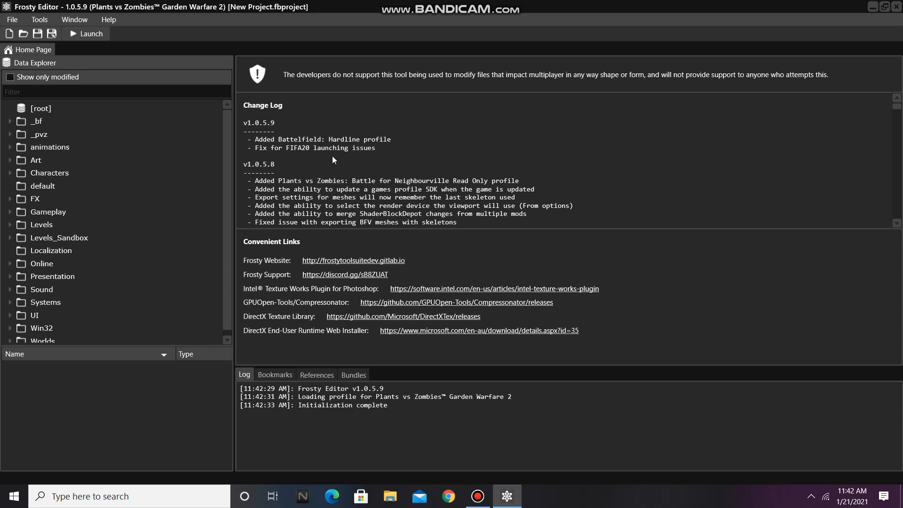
mouse_move(10, 213)
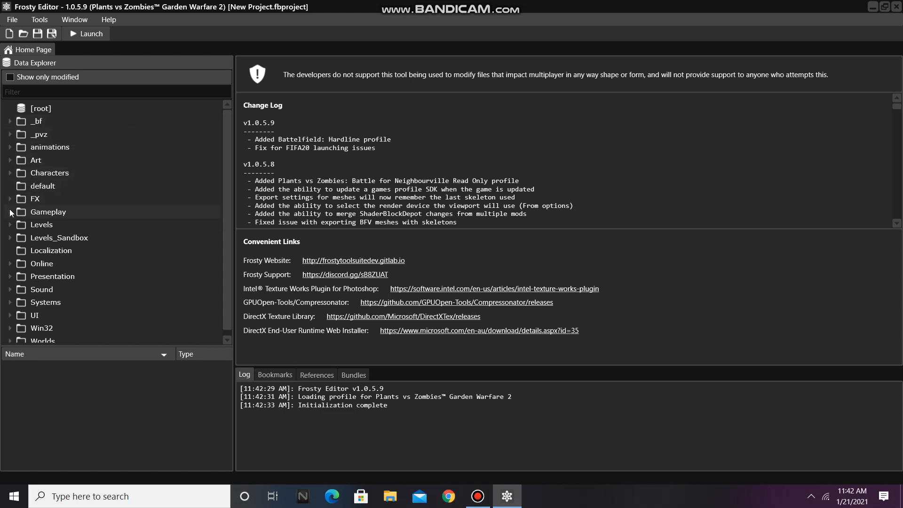
- Expand Gameplay in the Data Explorer and list the plant assets in Kits
left_click(9, 212)
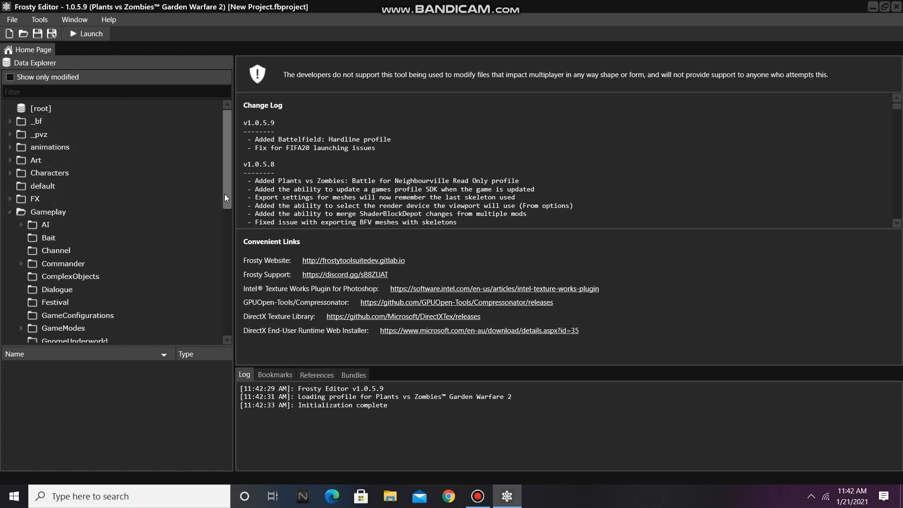
scroll("down", 3)
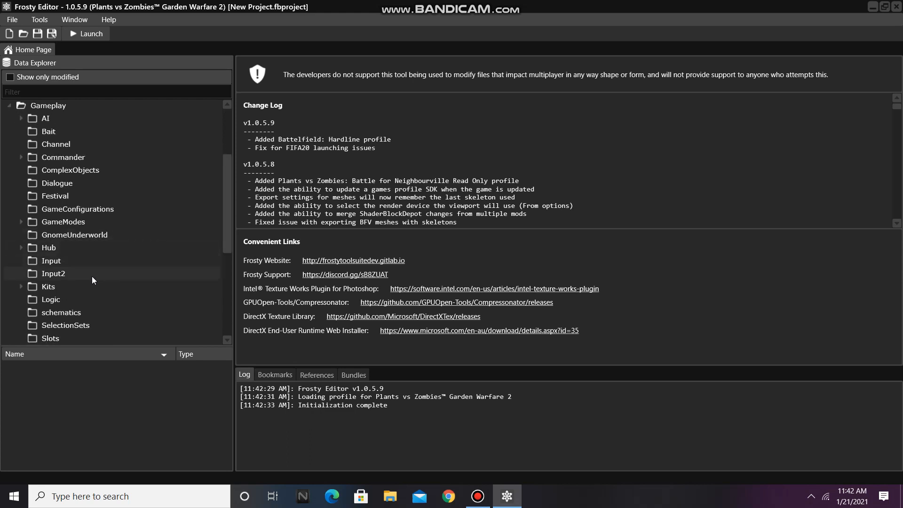
left_click(49, 286)
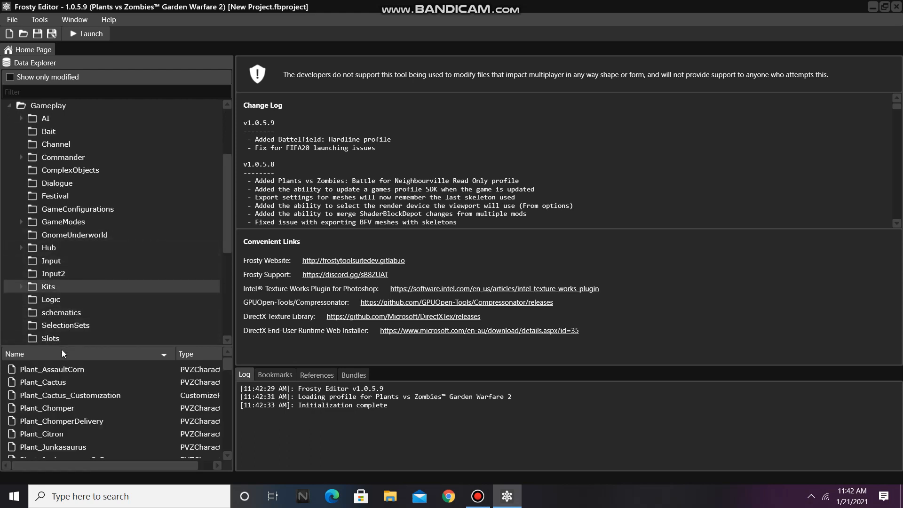
- Duplicate Plant_AssaultCorn and enter PolymorphtoSuperhero as the new asset name
right_click(51, 369)
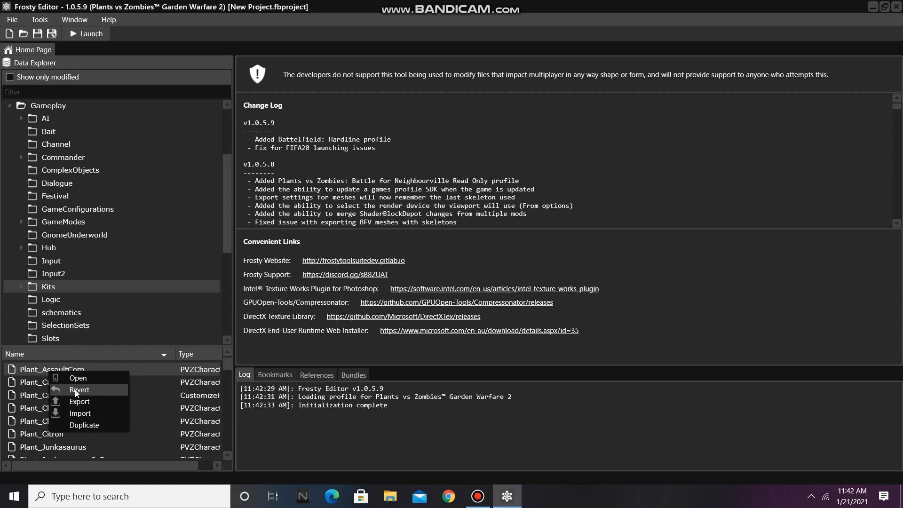
left_click(83, 424)
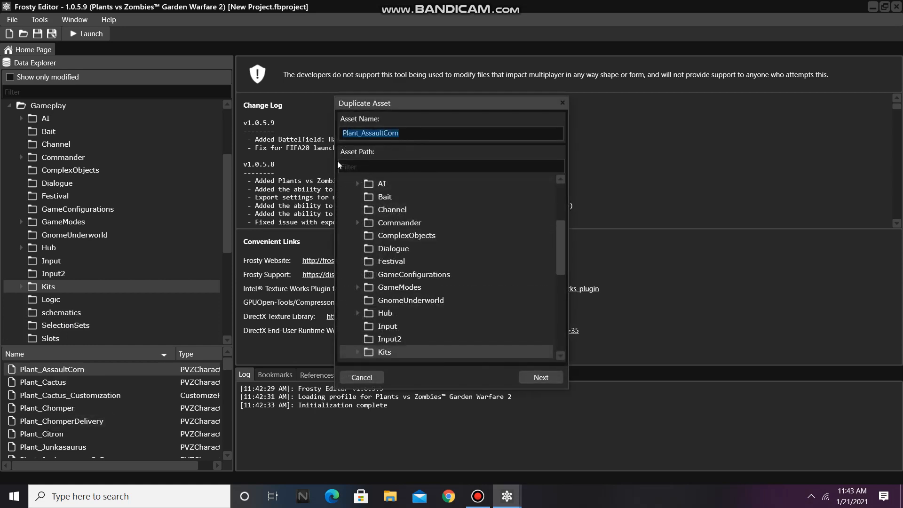
type("Polymor")
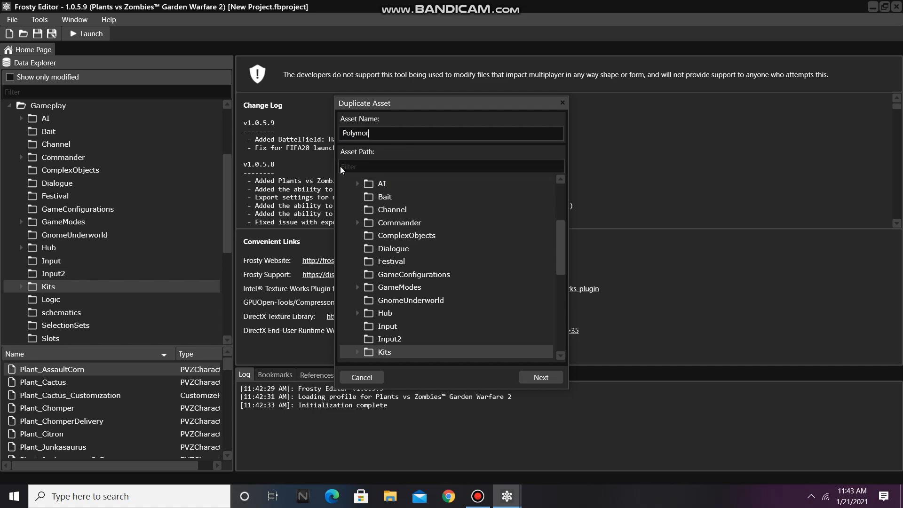
type("phto")
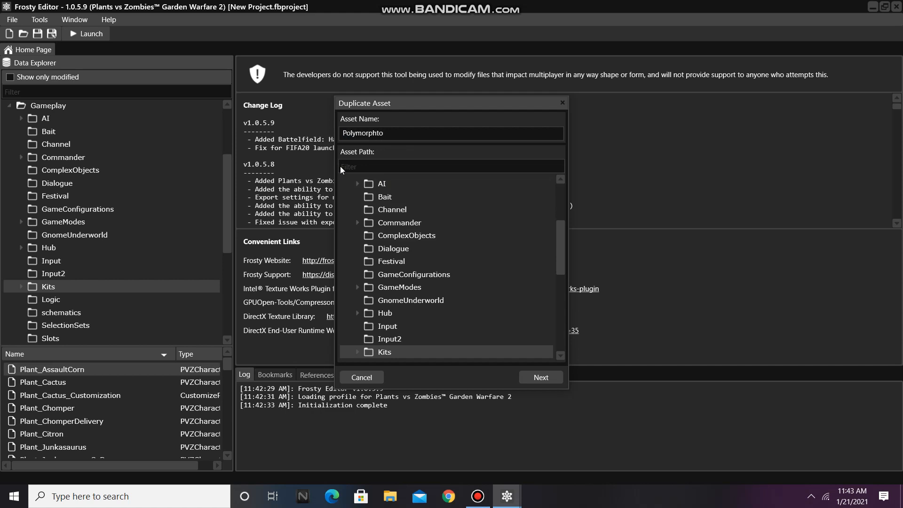
type("Superhero")
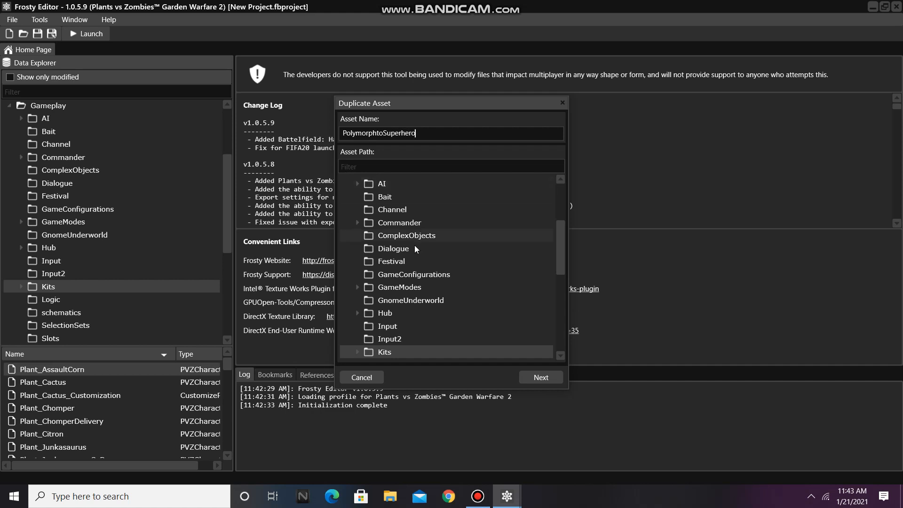
- Change the copy's type to PVZShared BuffData, save it, and show only modified assets
left_click(541, 377)
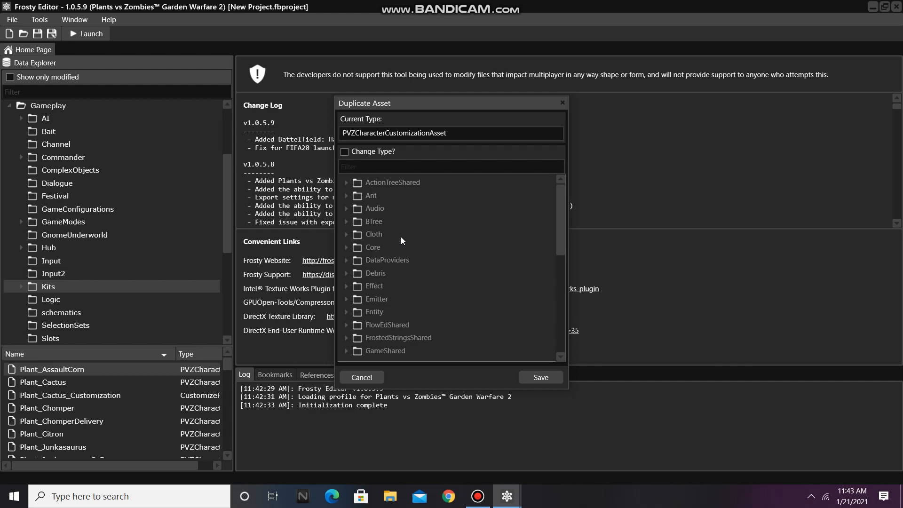
left_click(346, 152)
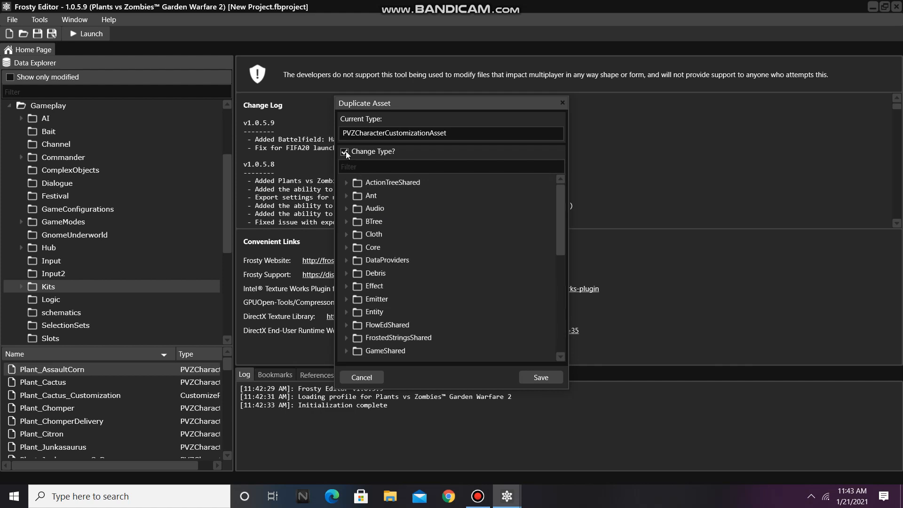
left_click(351, 166)
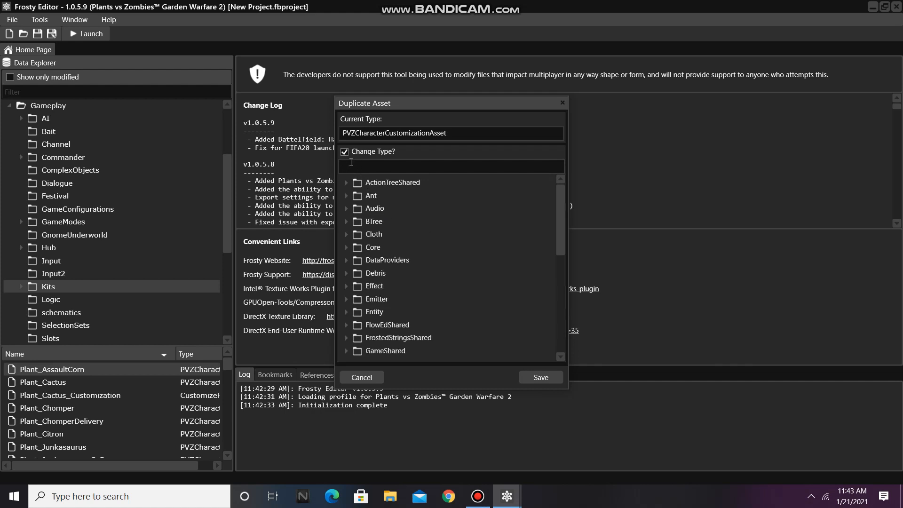
type("buffo")
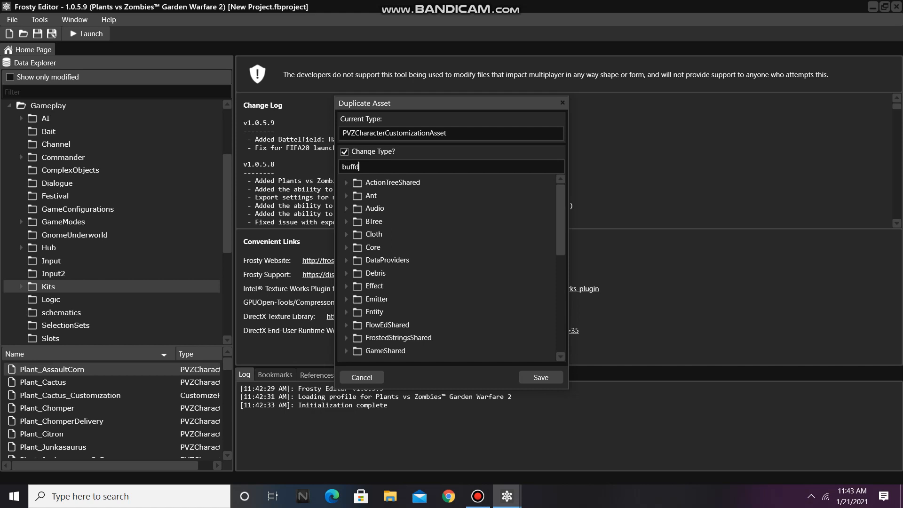
type("ata")
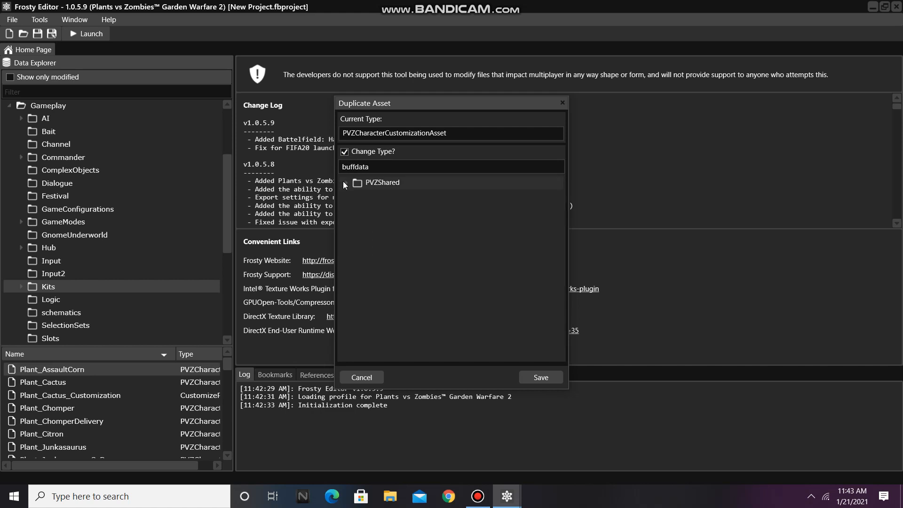
left_click(344, 182)
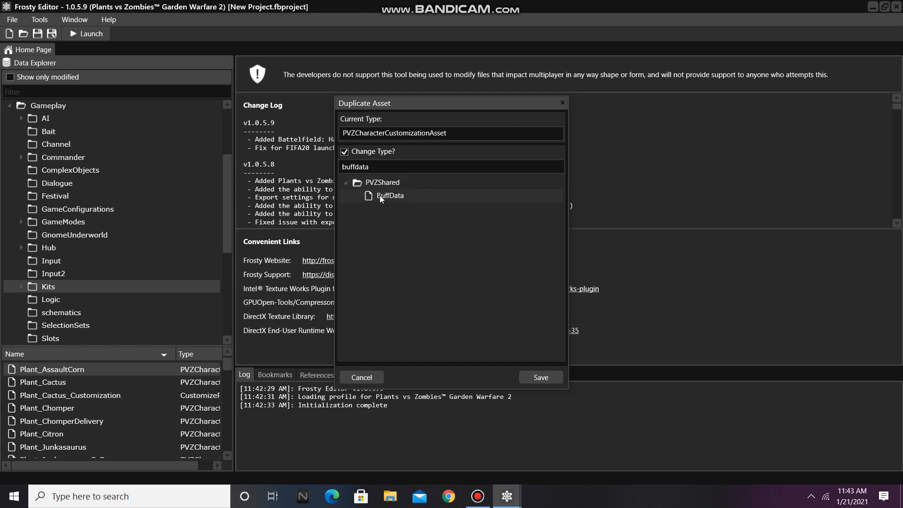
left_click(541, 377)
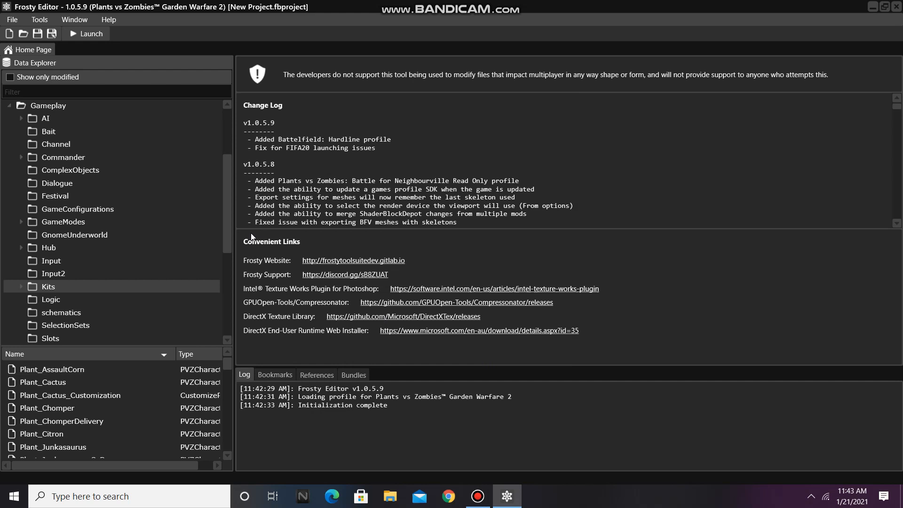
left_click(9, 77)
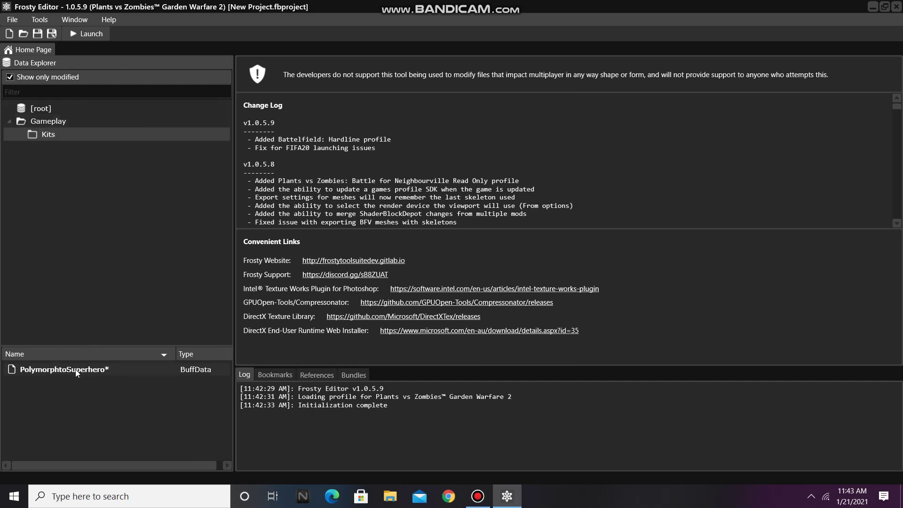
- Edit PolymorphtoSuperhero, show all assets again, and browse to Weapons > Rose > Goat
double_click(65, 368)
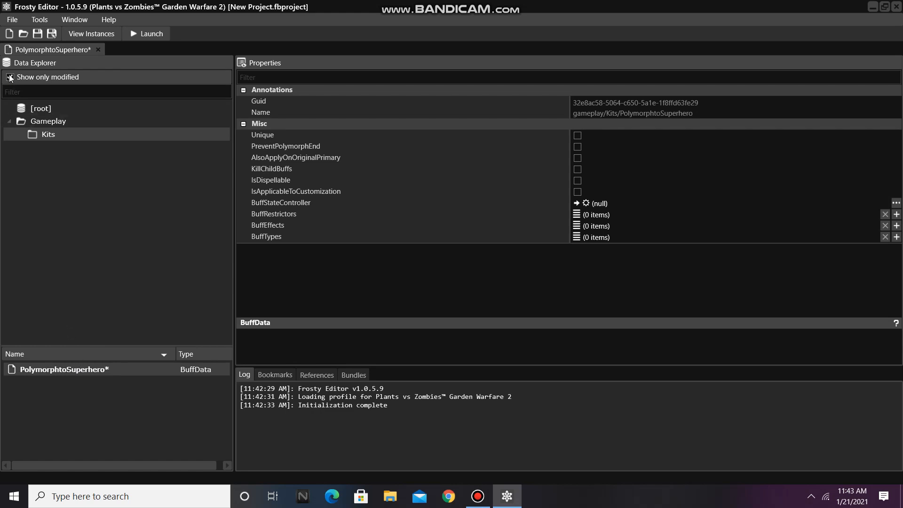
left_click(7, 77)
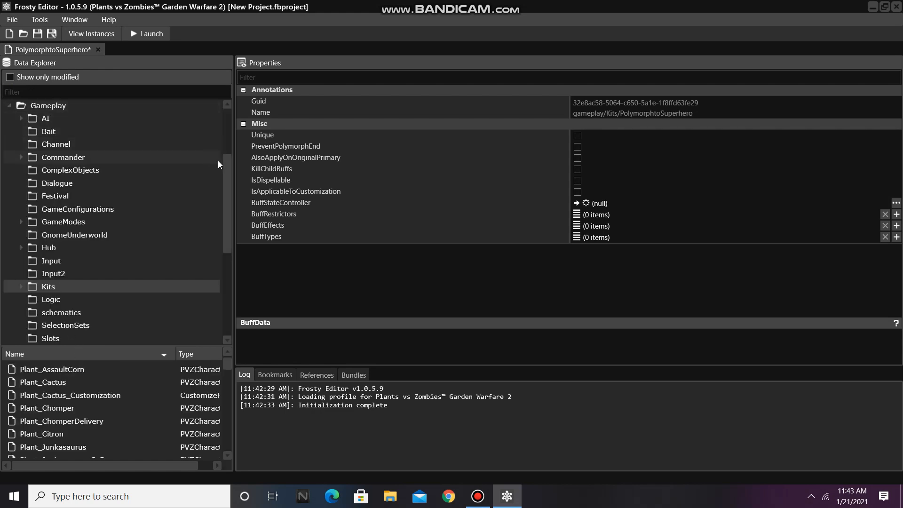
scroll("down", 3)
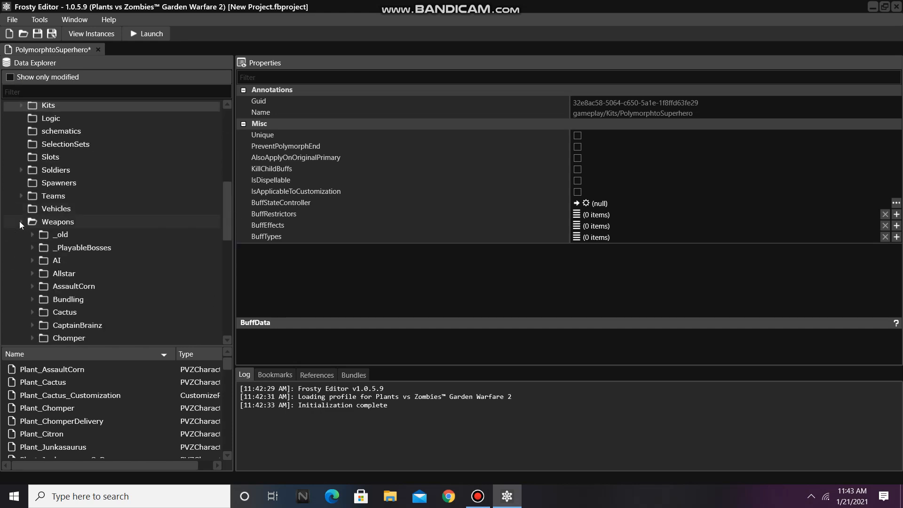
scroll("down", 3)
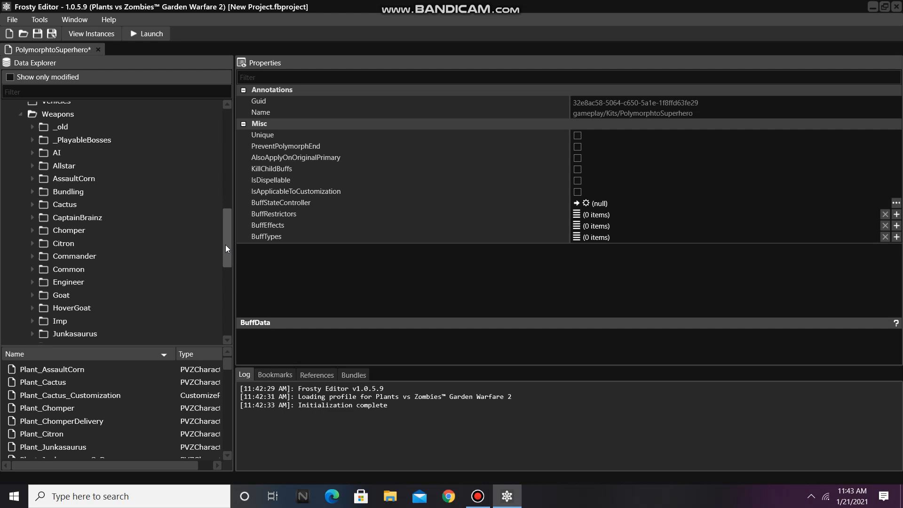
scroll("down", 3)
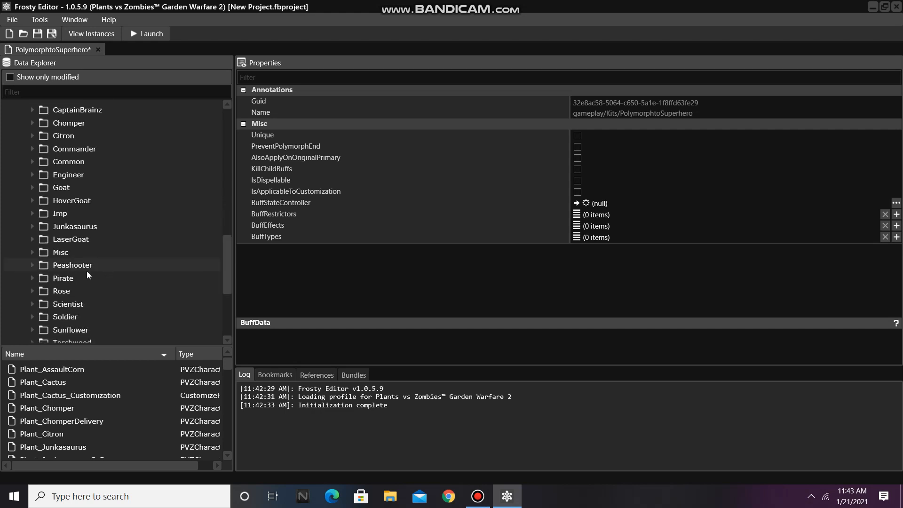
left_click(34, 291)
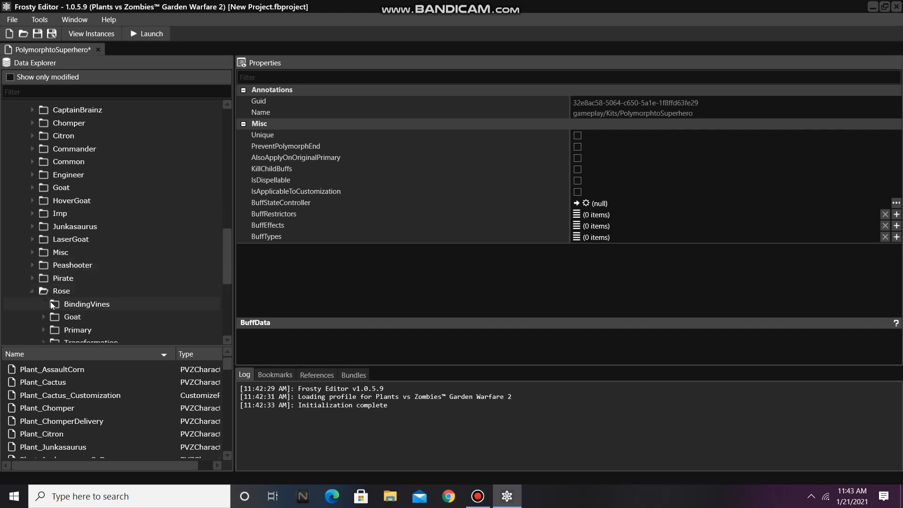
left_click(73, 316)
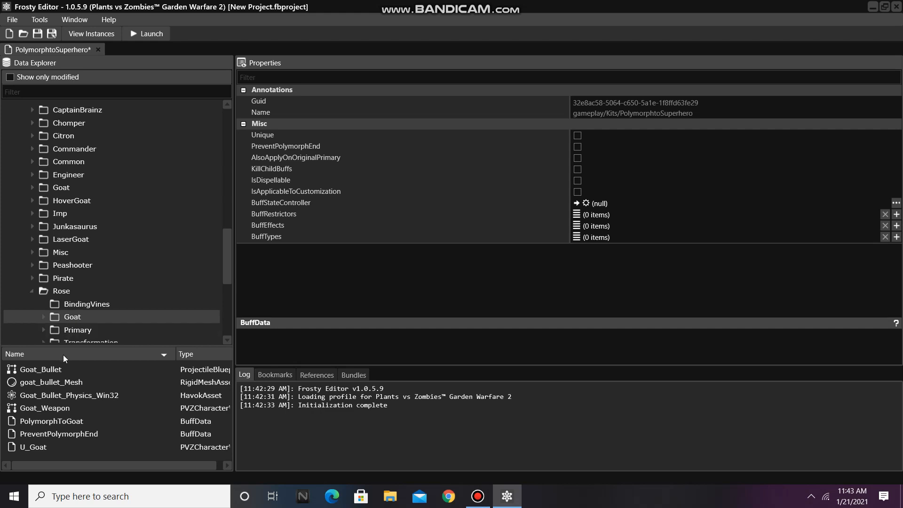
- Inspect Goat_Bullet's first component and open its assigned PolymorphToGoat buff asset
double_click(40, 369)
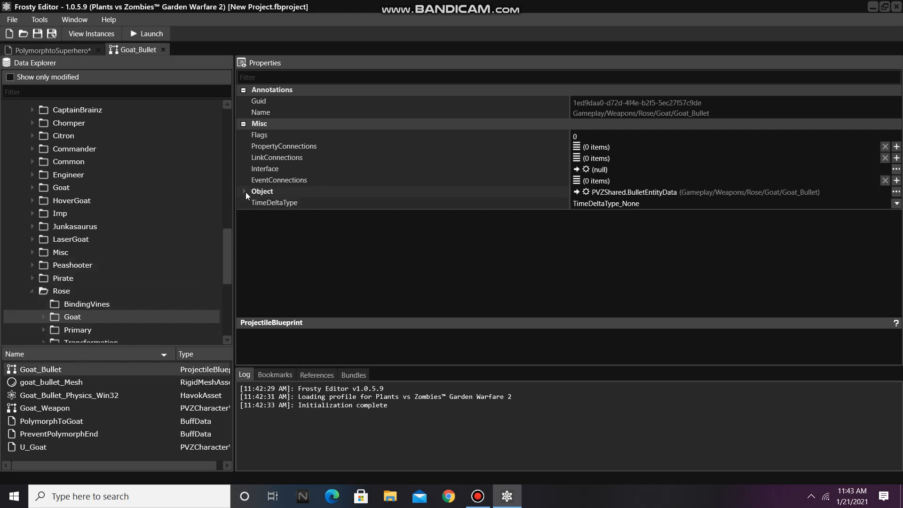
left_click(244, 191)
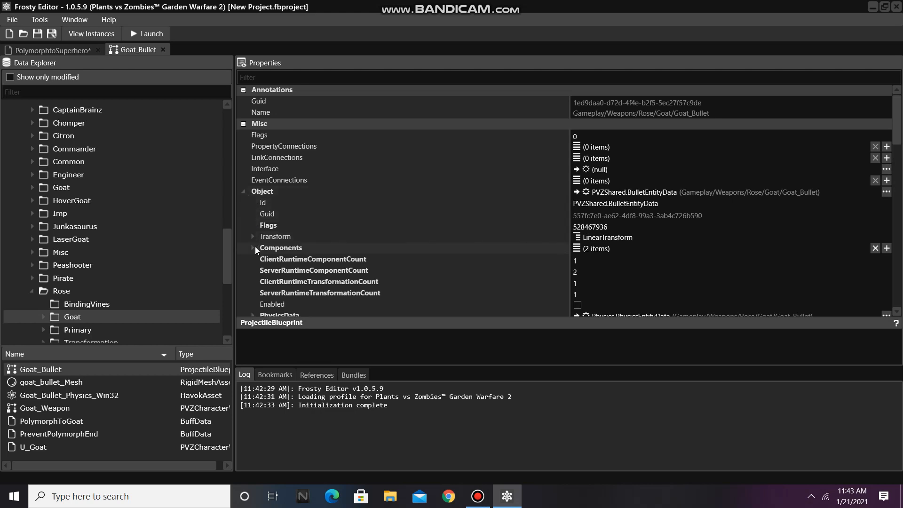
left_click(252, 248)
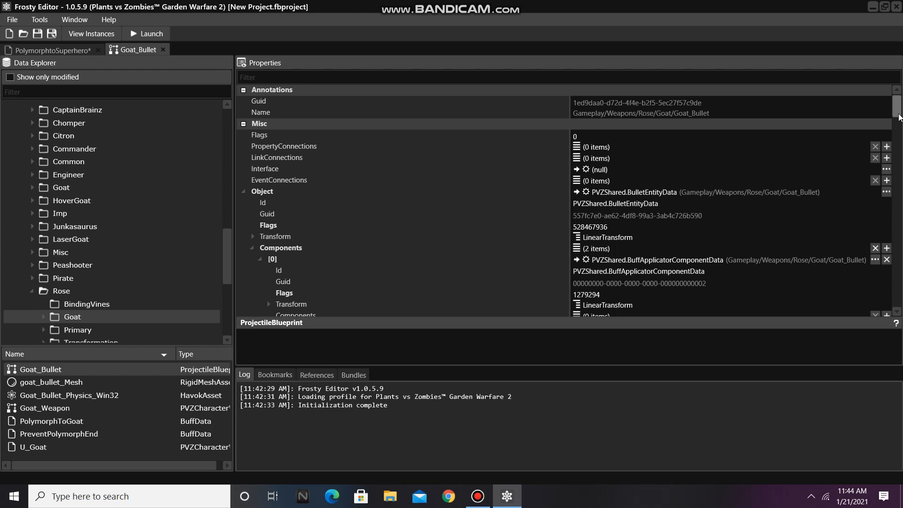
scroll("down", 3)
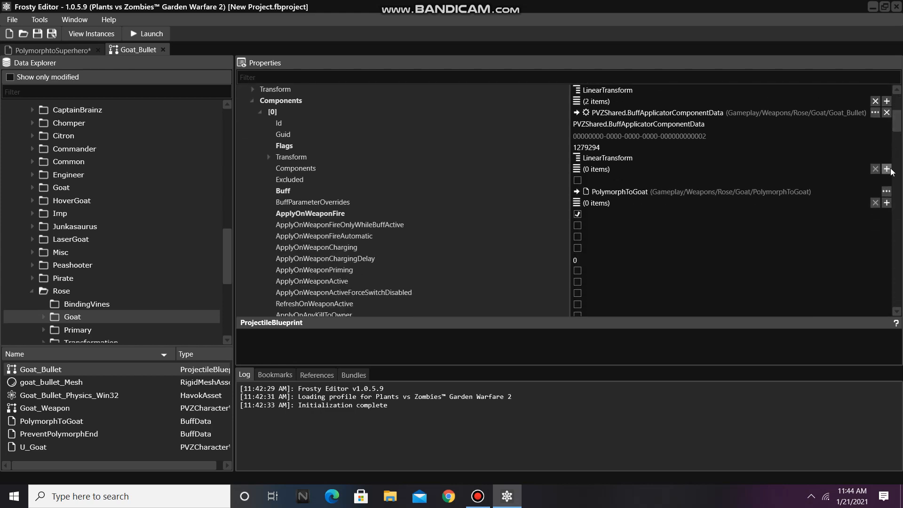
left_click(885, 190)
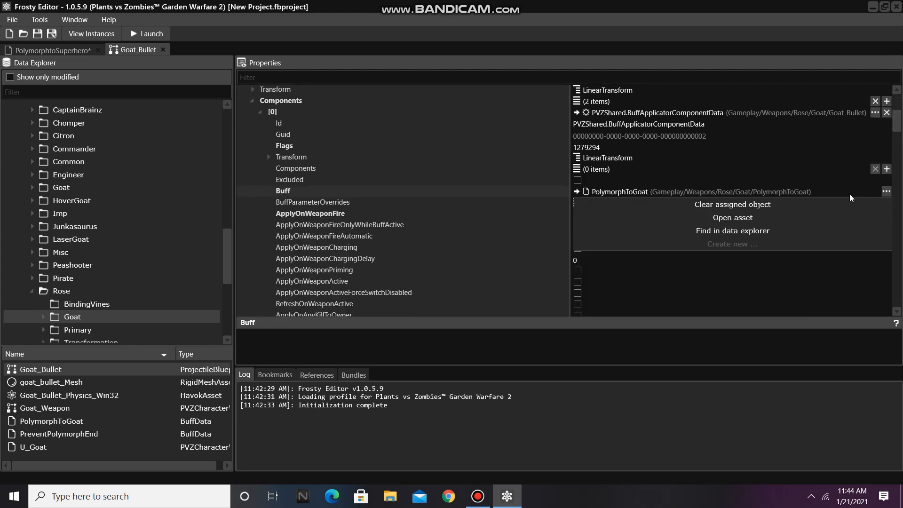
left_click(731, 217)
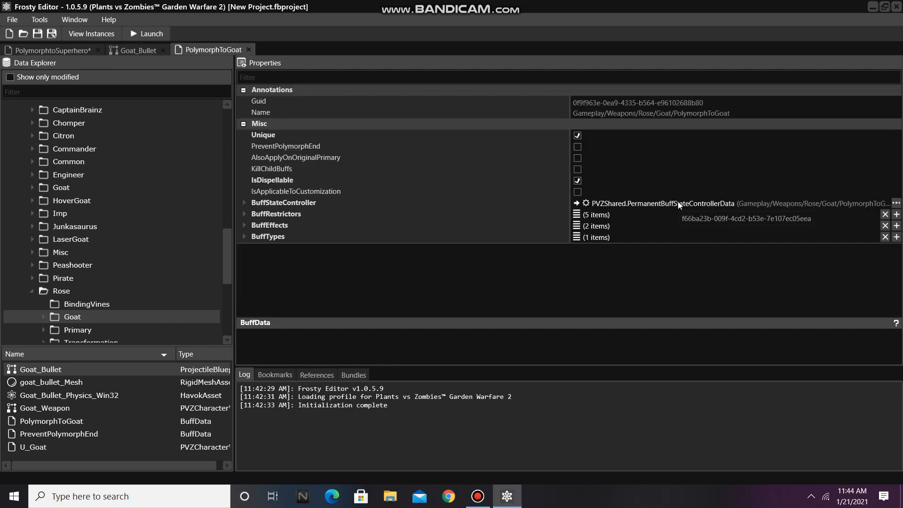
- Copy PolymorphToGoat's state controller and five restrictors into PolymorphtoSuperhero
right_click(678, 204)
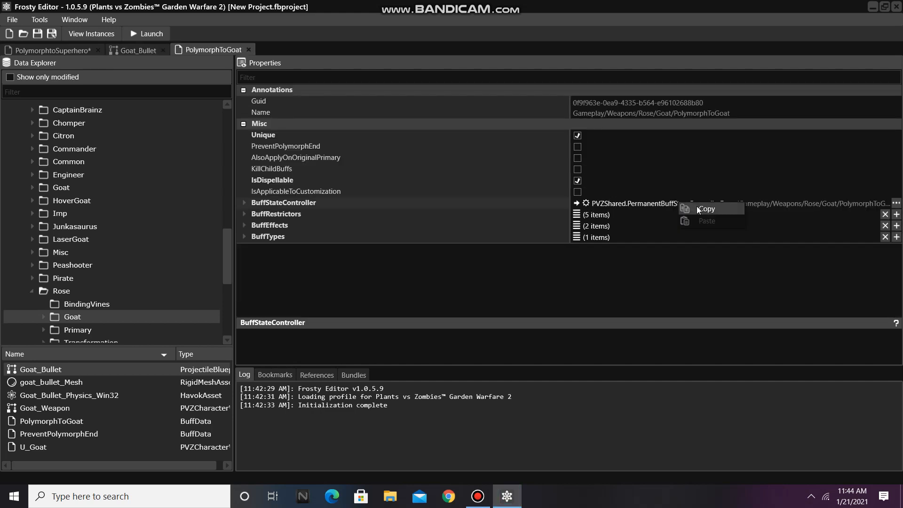
left_click(52, 49)
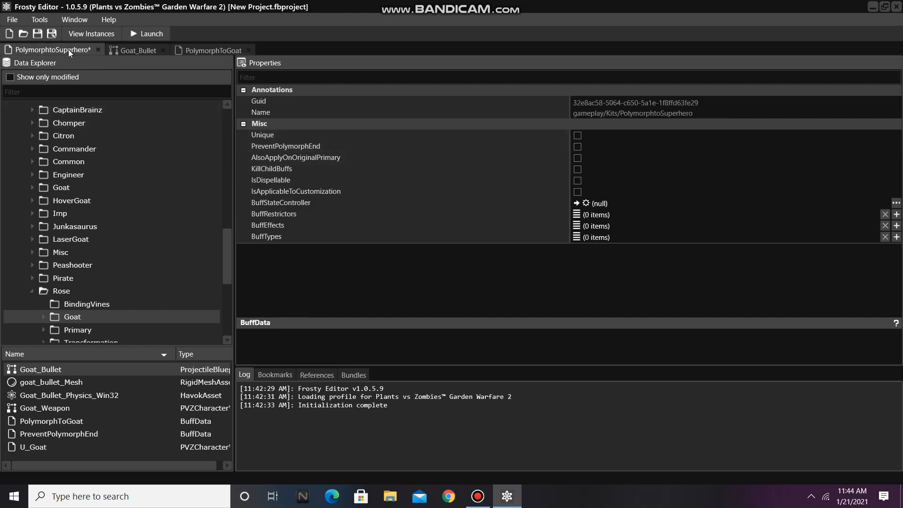
mouse_move(597, 206)
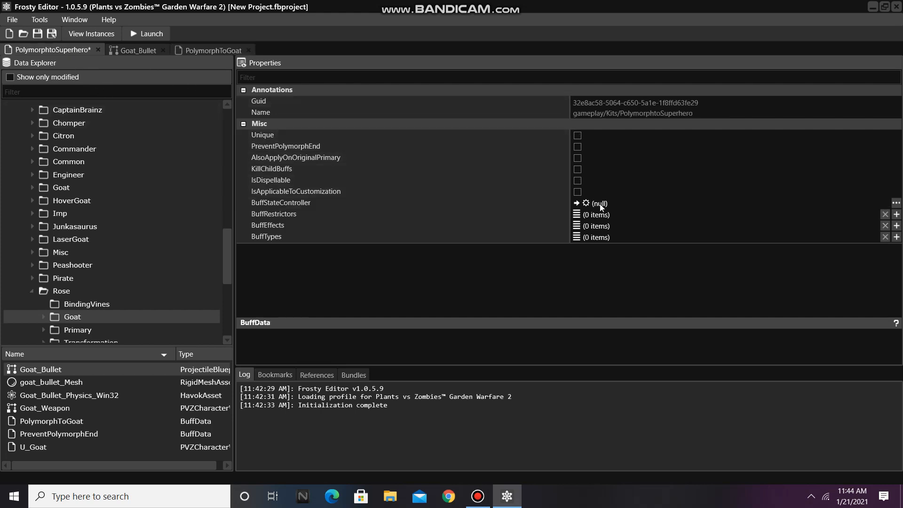
left_click(585, 203)
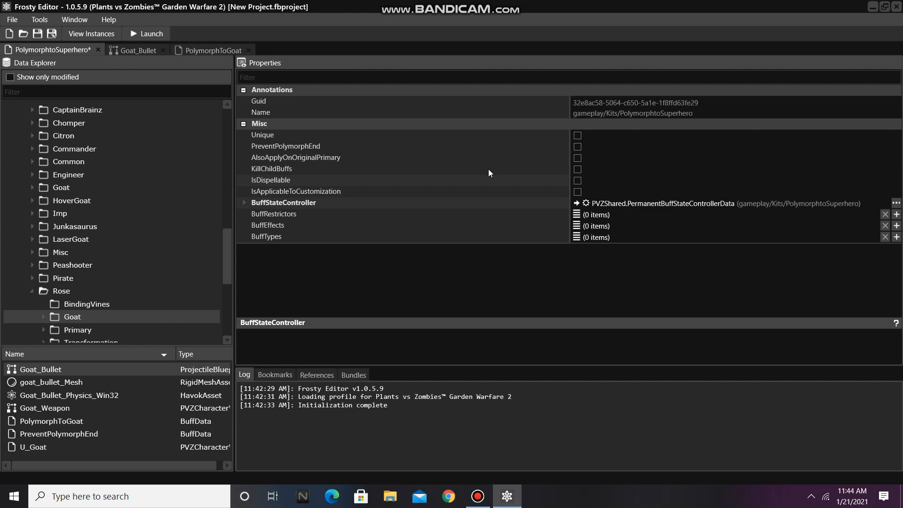
left_click(212, 50)
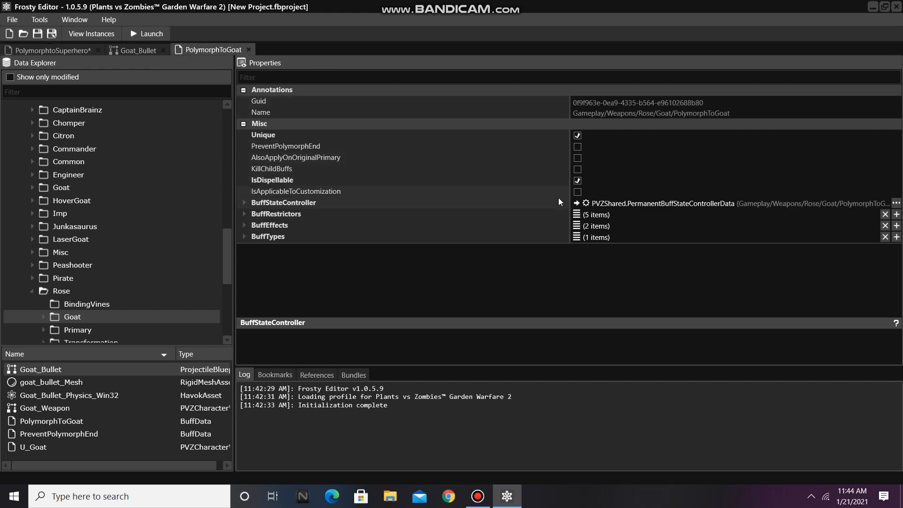
right_click(596, 225)
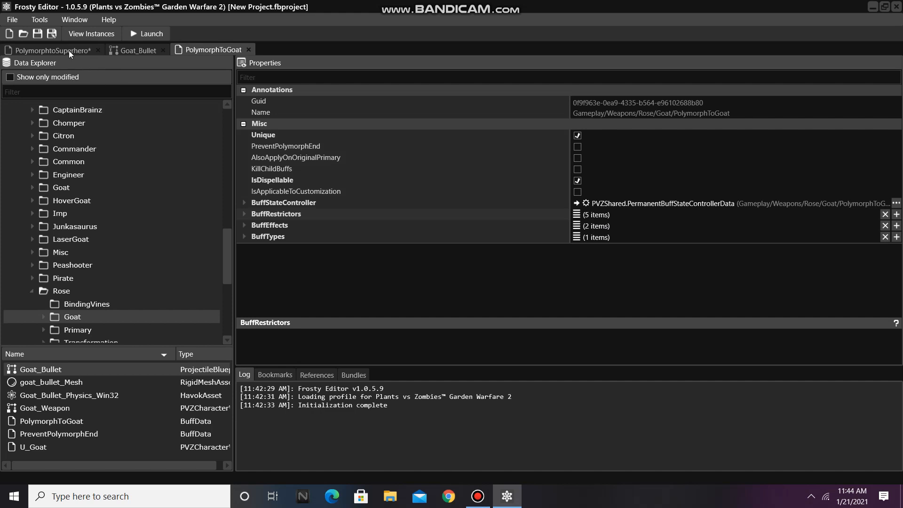
left_click(51, 50)
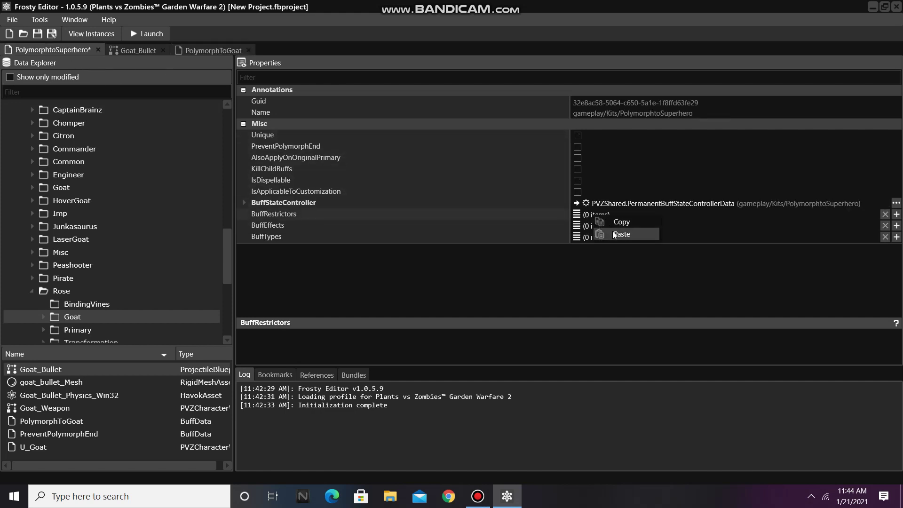
left_click(214, 49)
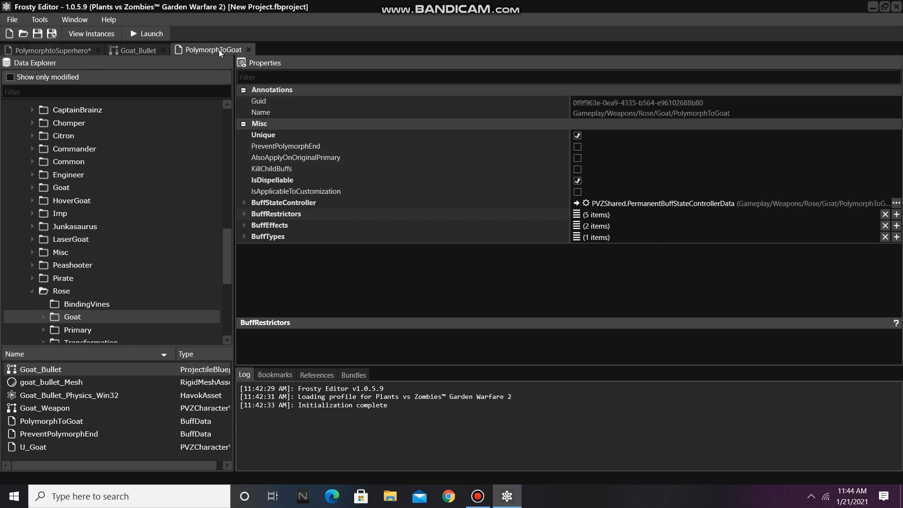
mouse_move(594, 230)
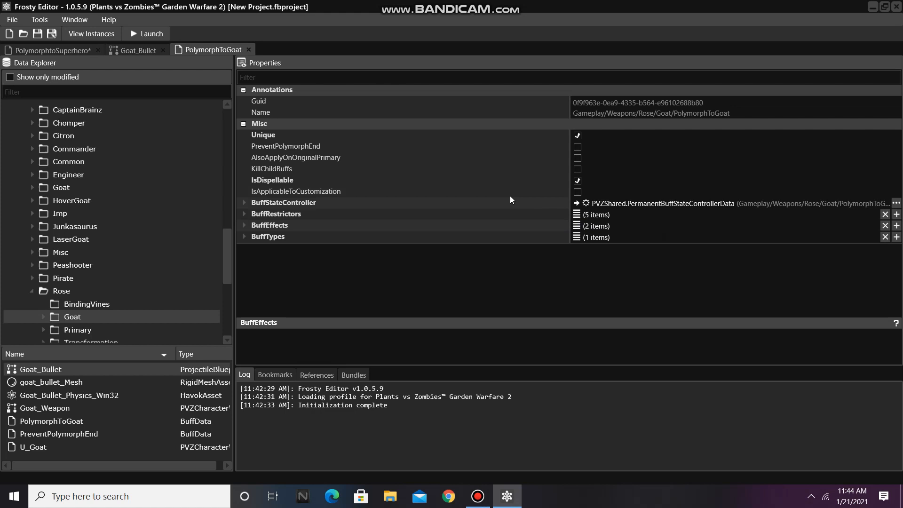
- Paste the two buff effects and buff types, and enable Unique and IsDispellable
left_click(53, 48)
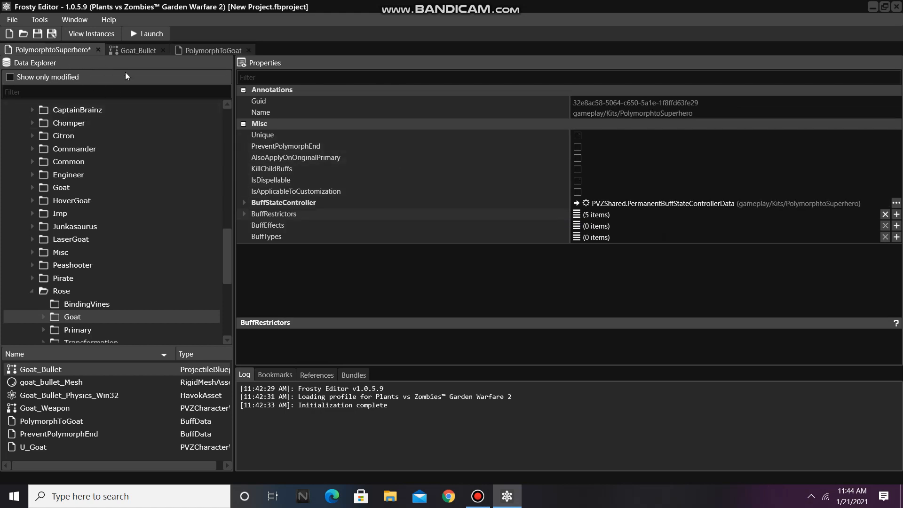
mouse_move(588, 229)
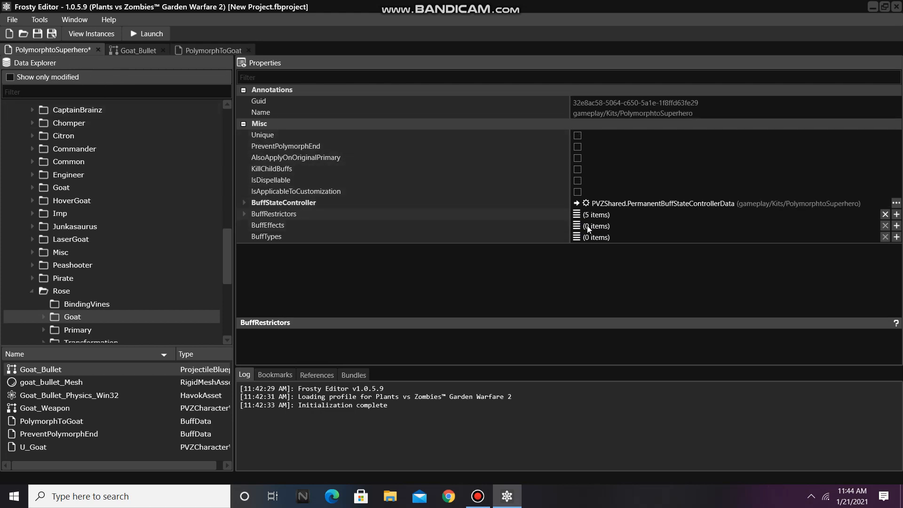
right_click(588, 225)
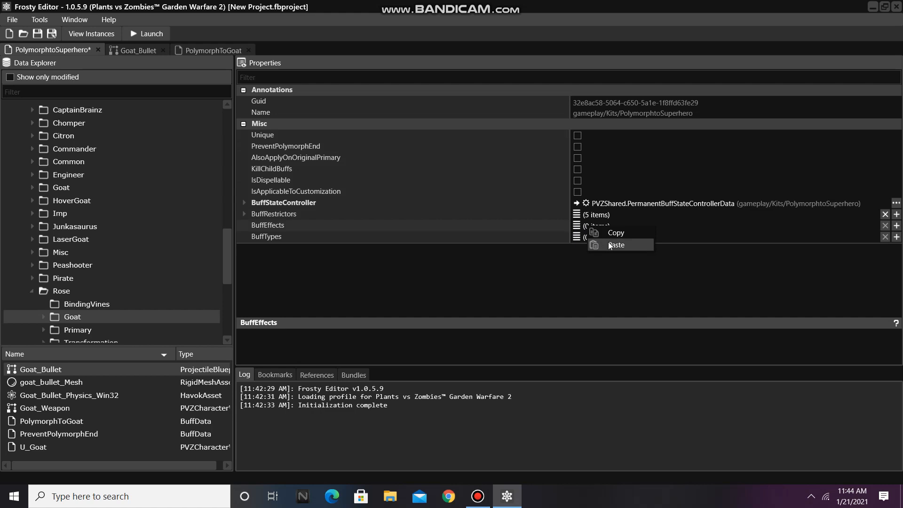
left_click(214, 50)
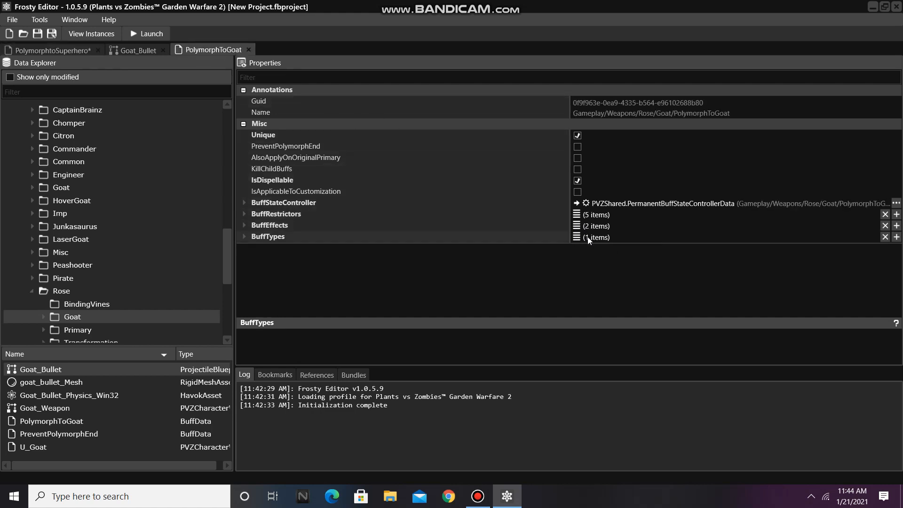
mouse_move(454, 207)
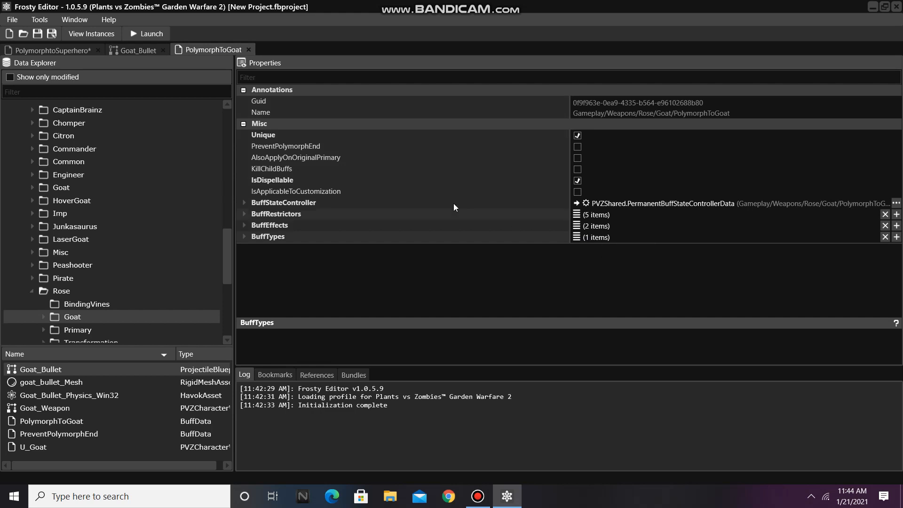
left_click(57, 49)
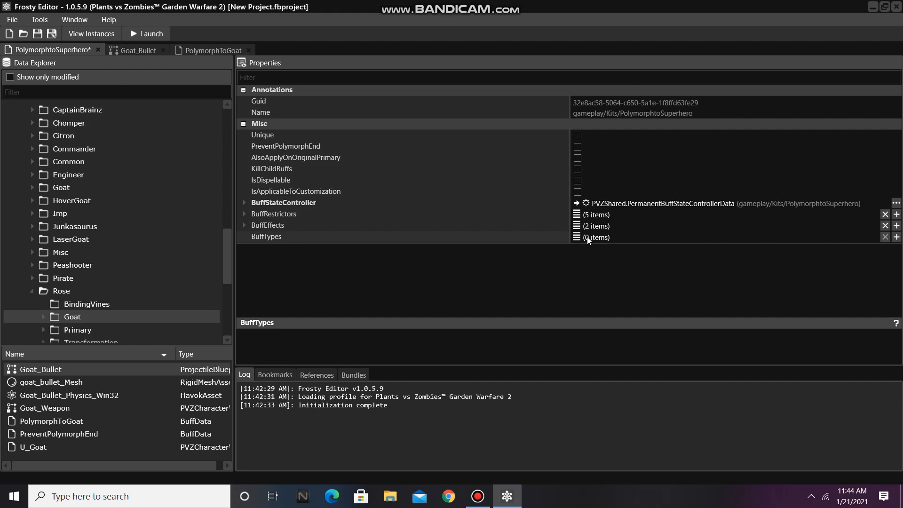
right_click(589, 237)
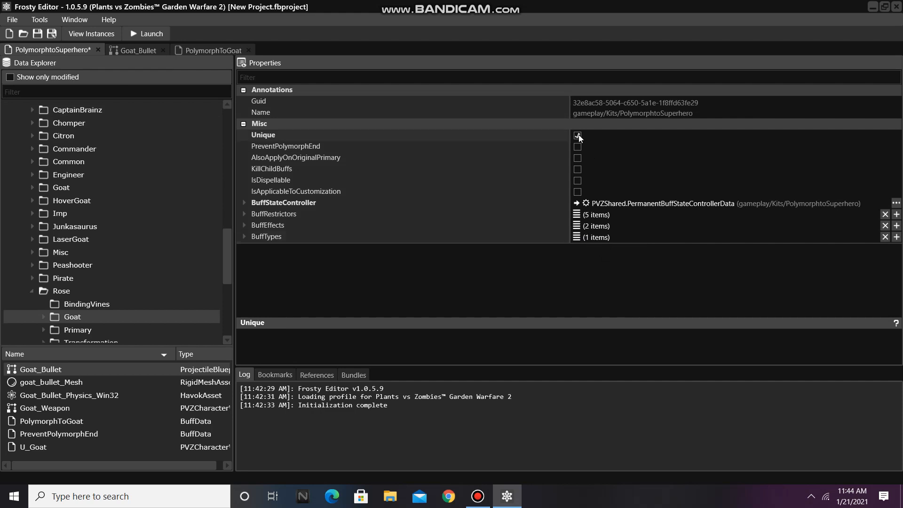
left_click(576, 135)
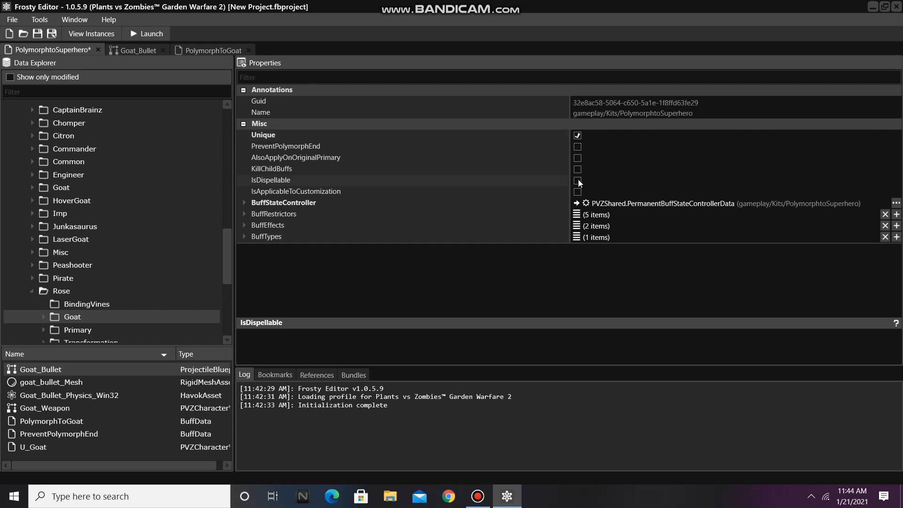
left_click(578, 181)
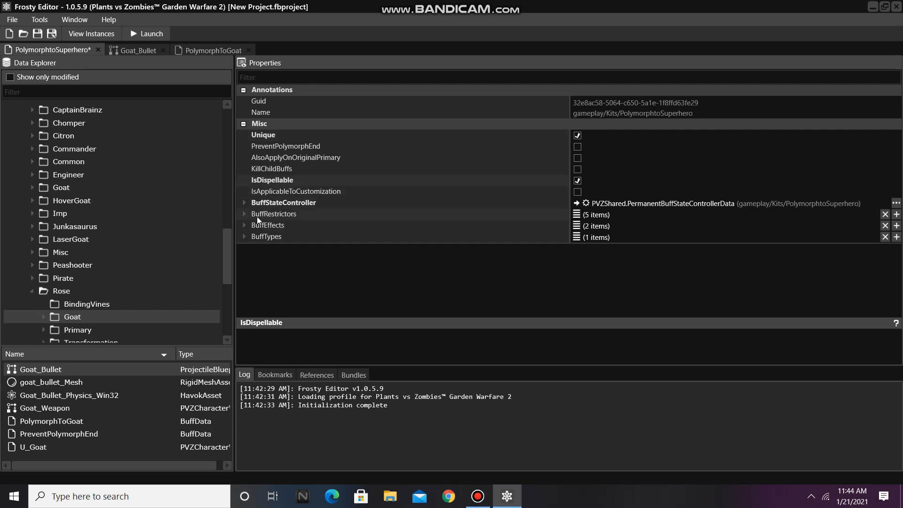
left_click(243, 225)
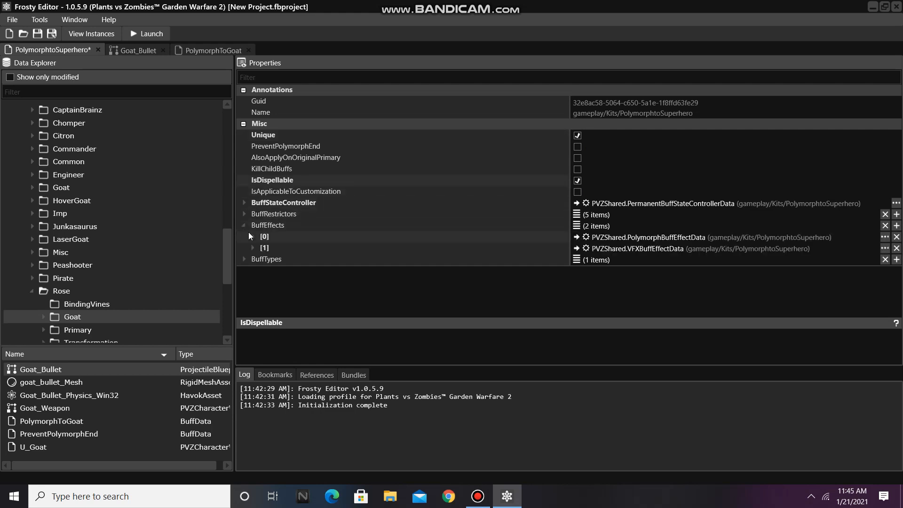
- Assign MpZombie_CaptainBrainz as the polymorph effect's character
left_click(253, 237)
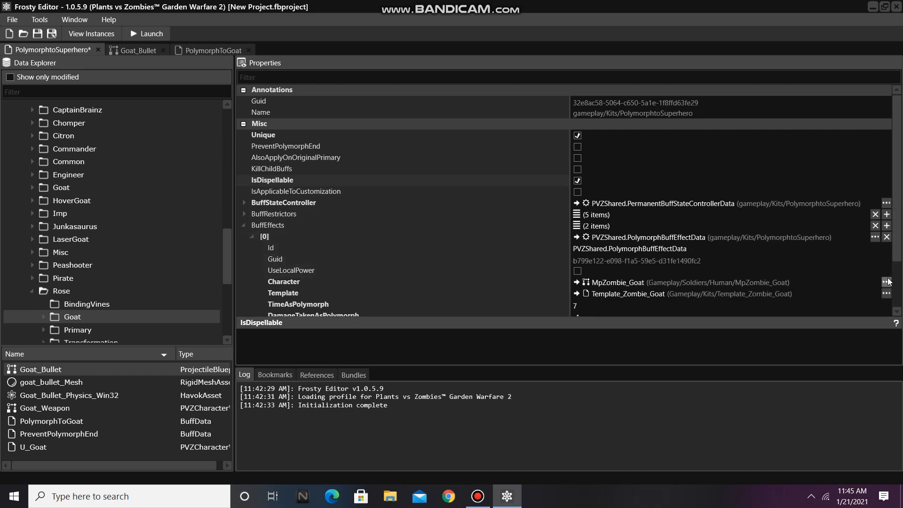
left_click(886, 281)
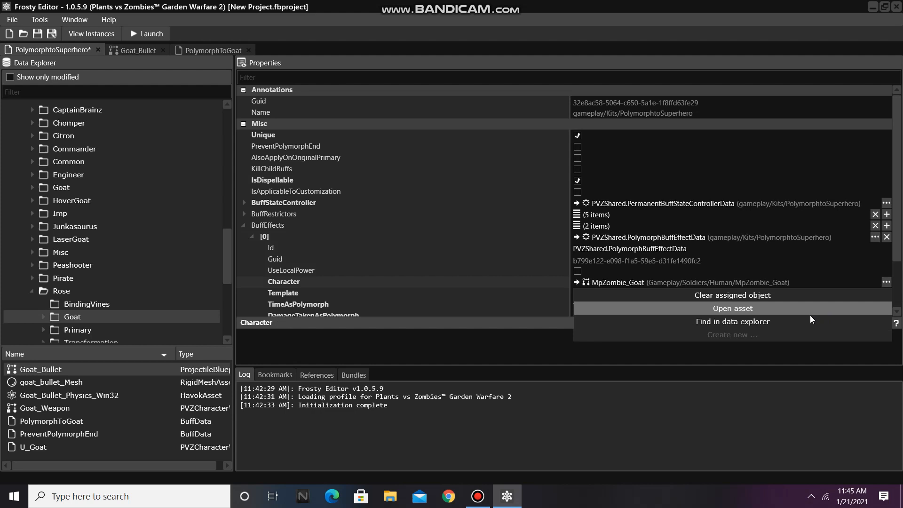
left_click(732, 308)
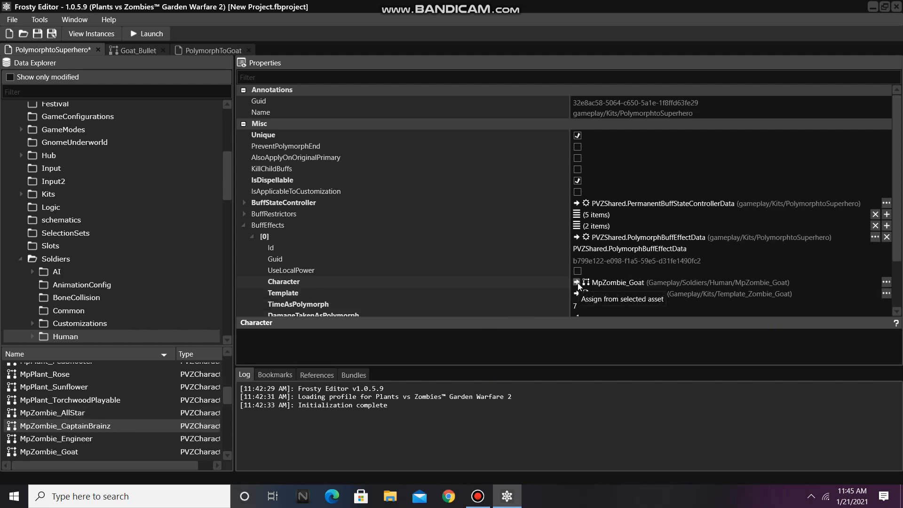
left_click(623, 299)
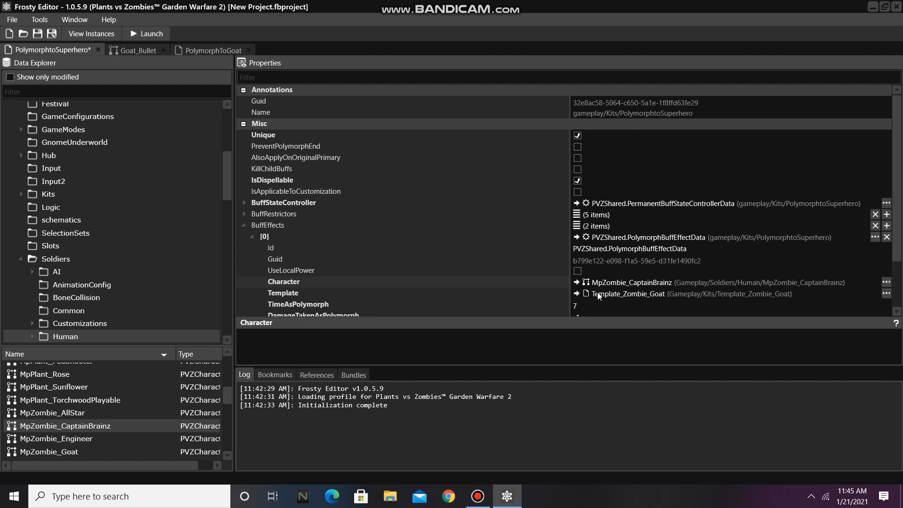
mouse_move(519, 271)
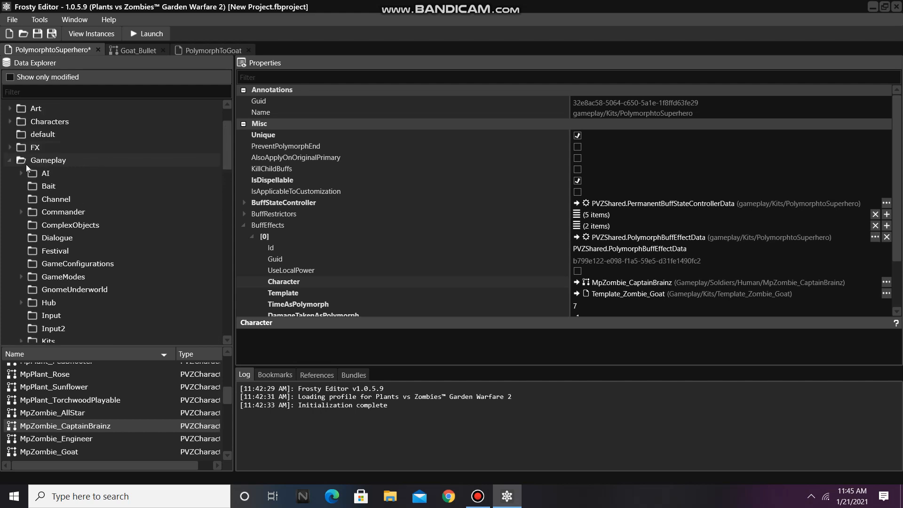
- Set the effect's template to Template_Zombie_AICaptainBrainz from AI_Templates and list only modified assets
left_click(21, 173)
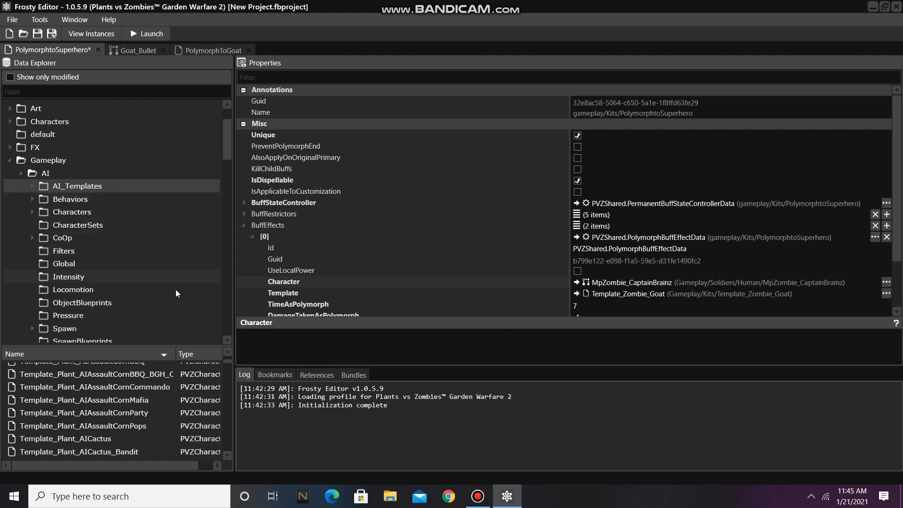
scroll("down", 3)
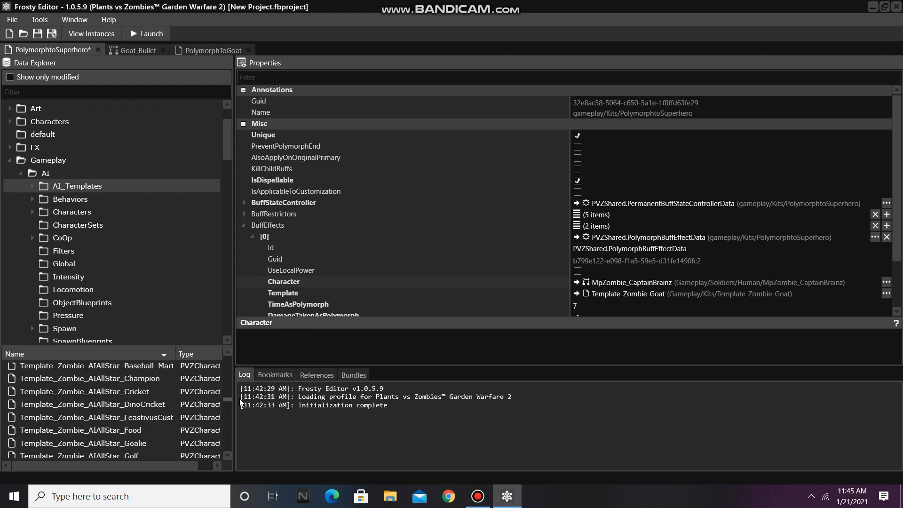
scroll("down", 3)
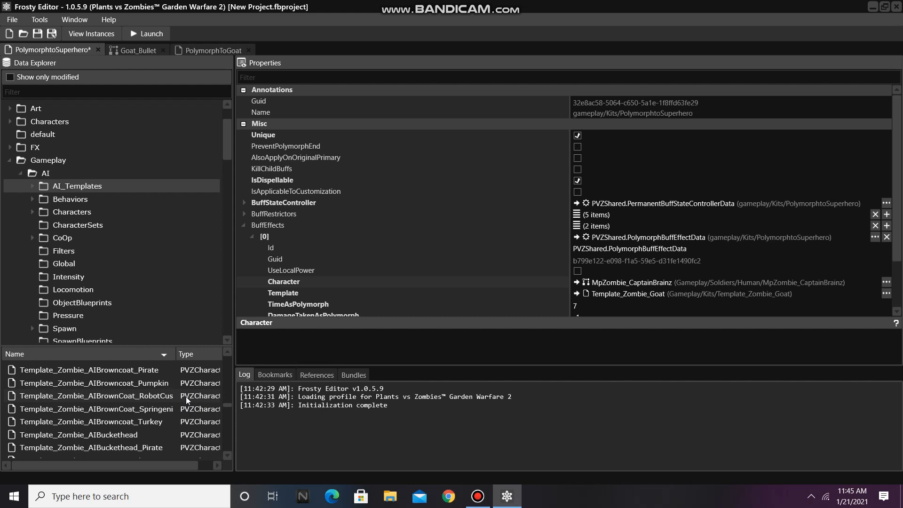
scroll("down", 3)
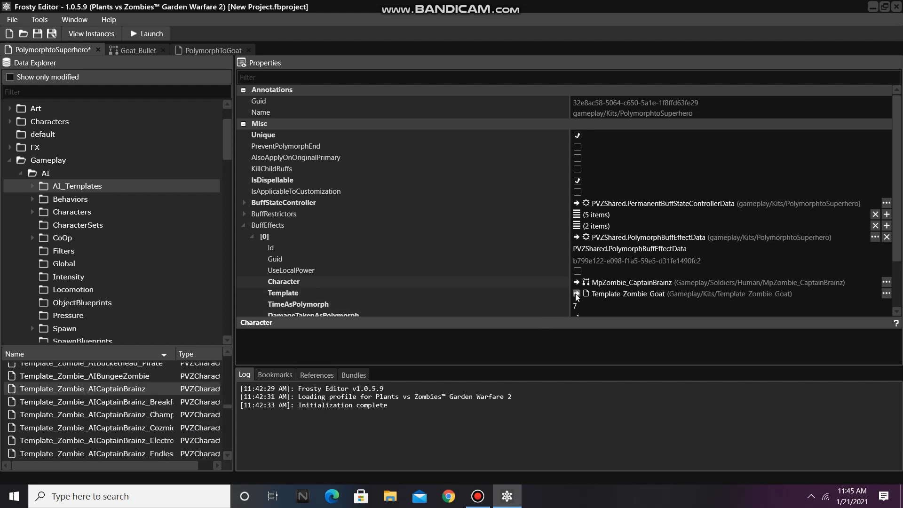
left_click(576, 294)
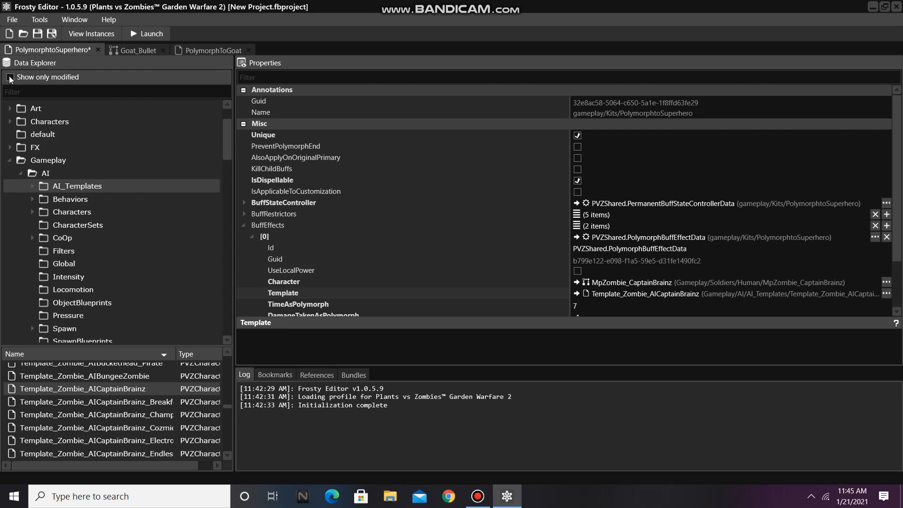
left_click(9, 77)
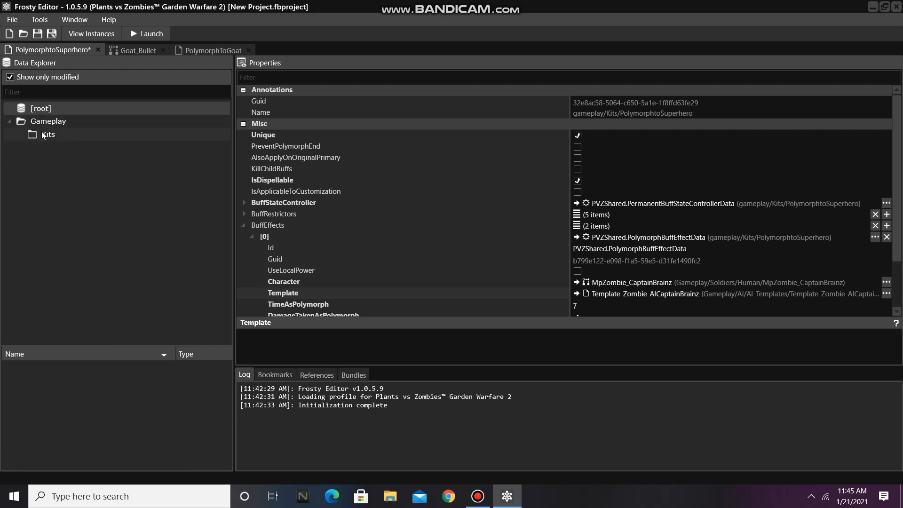
- Make PolymorphtoSuperhero the buff Goat_Bullet applies instead of PolymorphToGoat
left_click(47, 133)
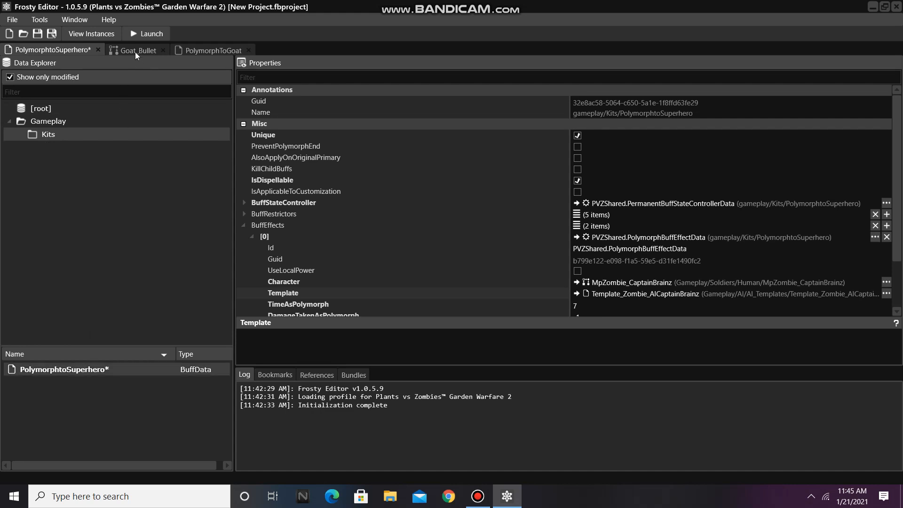
left_click(136, 50)
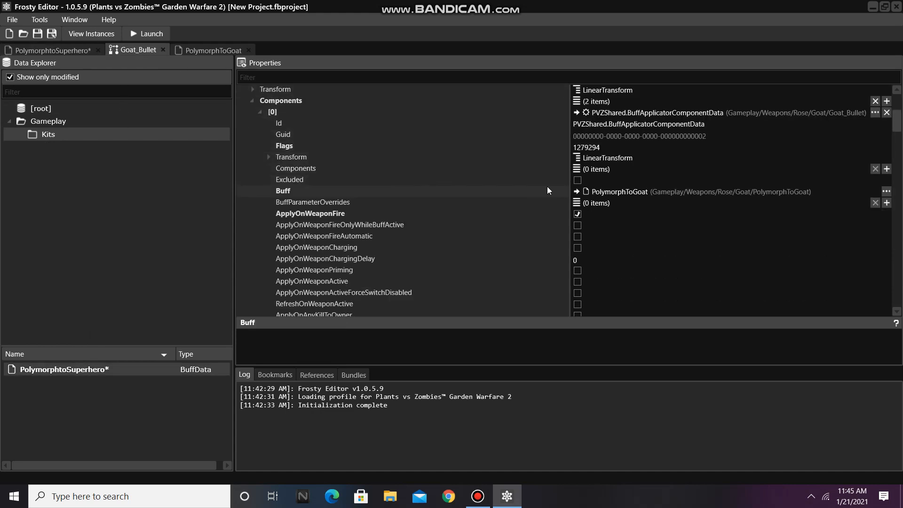
left_click(577, 192)
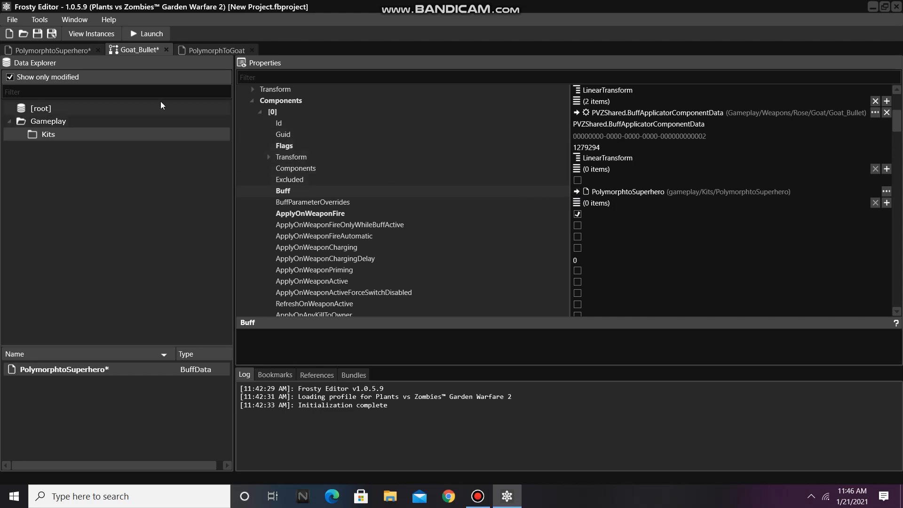
- Show all assets again and expand Kits to reach the Bundling folder
left_click(10, 77)
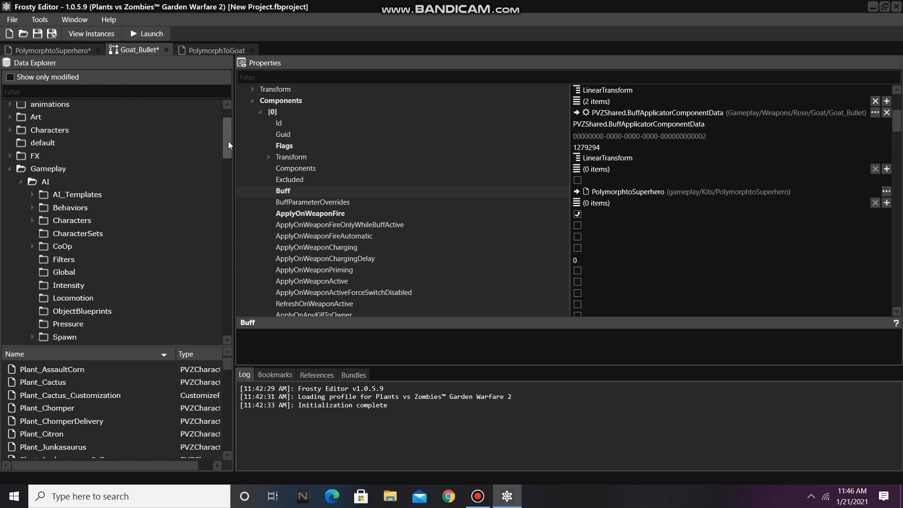
scroll("down", 3)
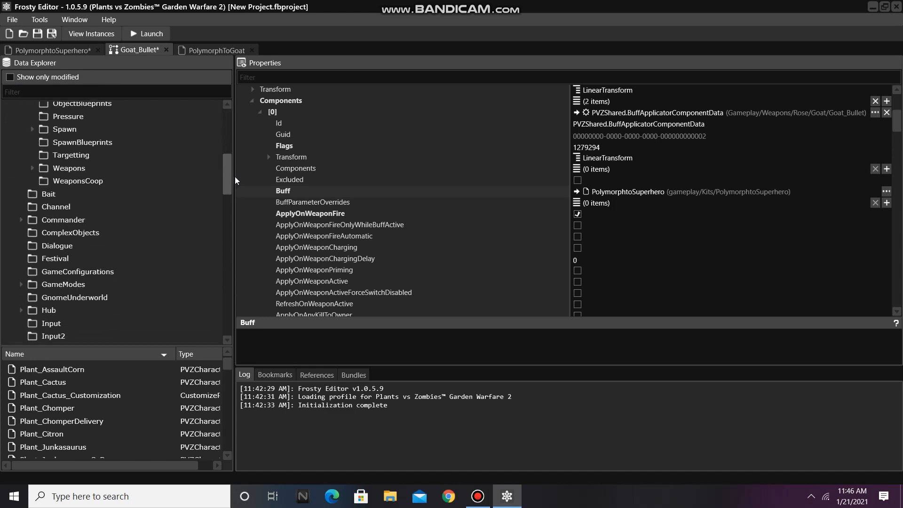
scroll("down", 3)
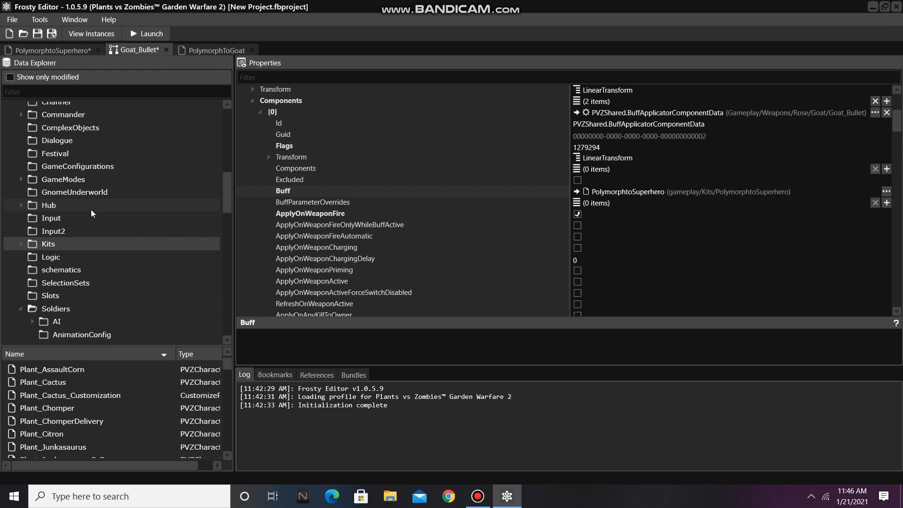
left_click(21, 243)
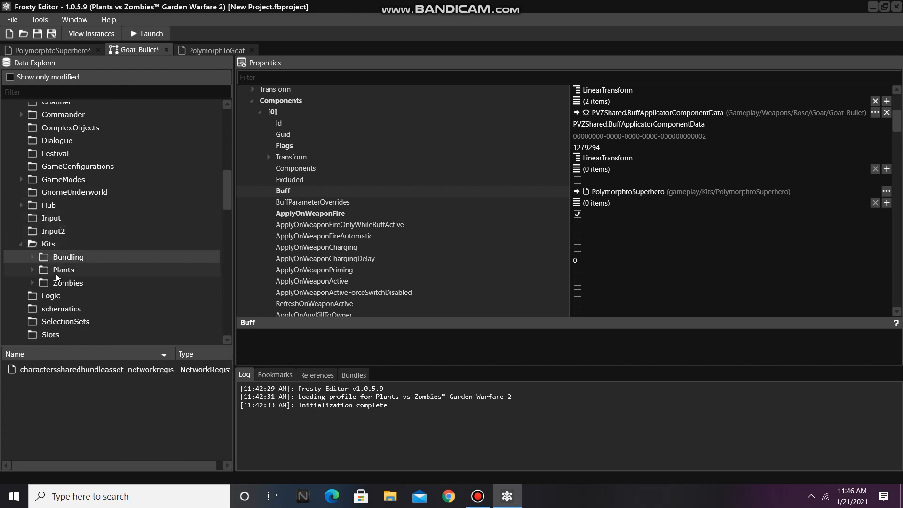
- Add a new empty entry to the network registry's Objects list
double_click(96, 368)
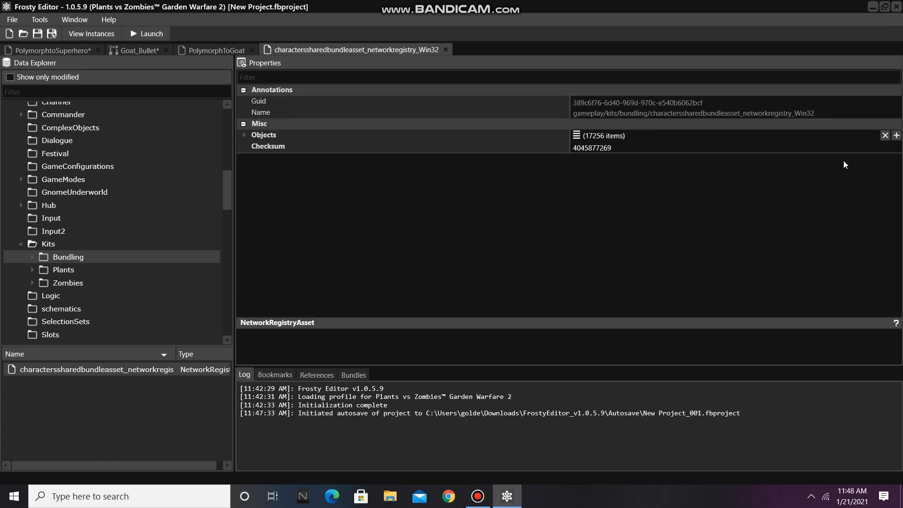
left_click(897, 135)
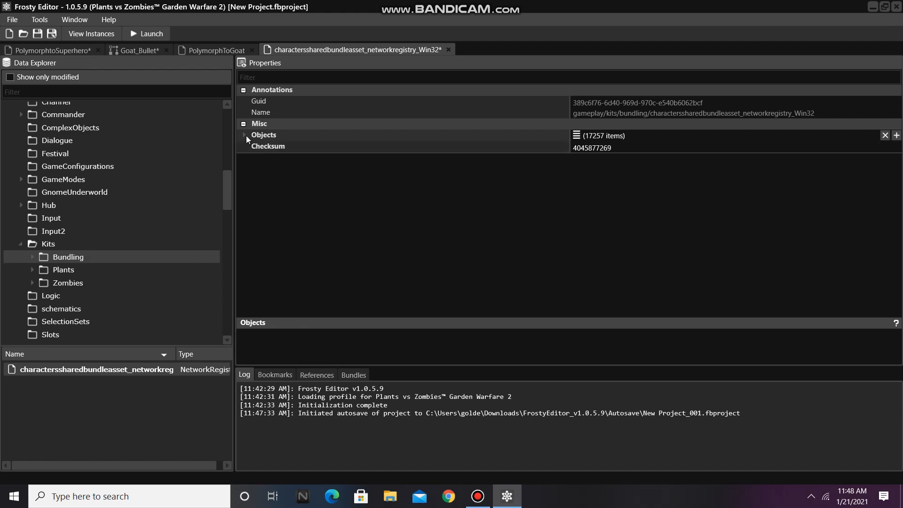
left_click(244, 135)
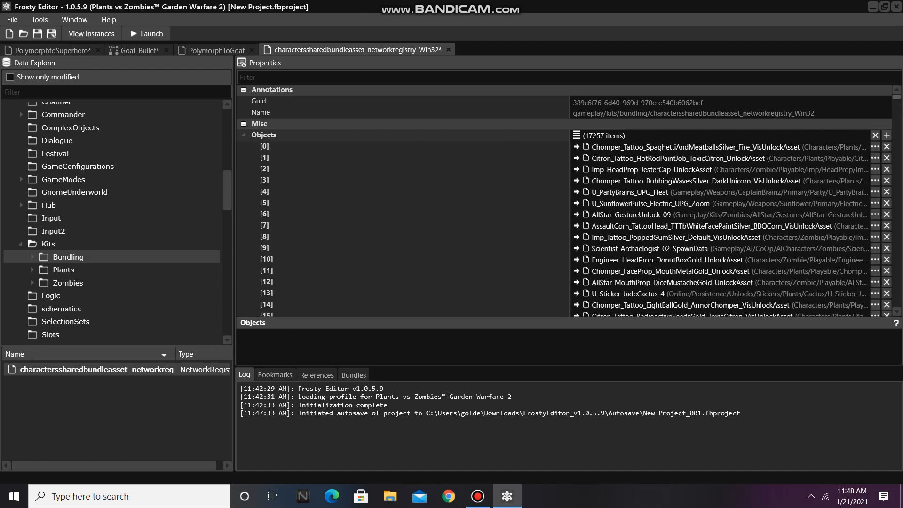
scroll("down", 3)
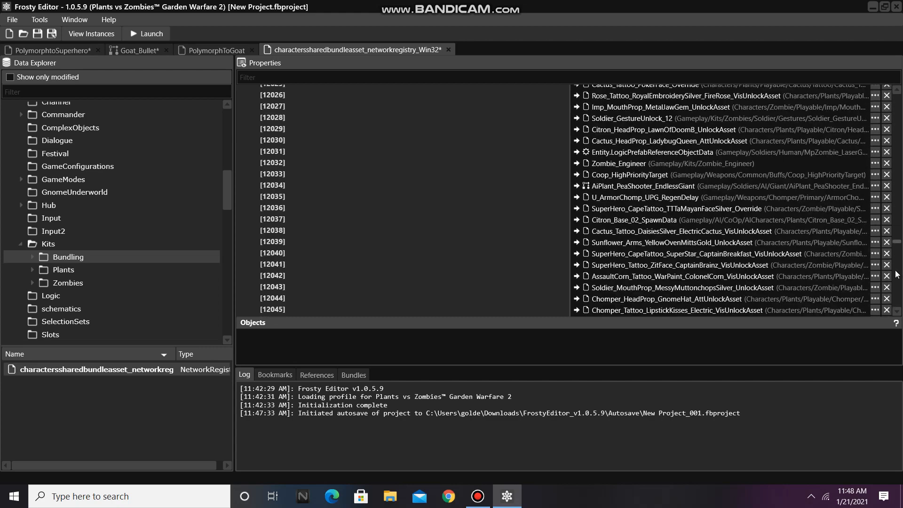
scroll("down", 3)
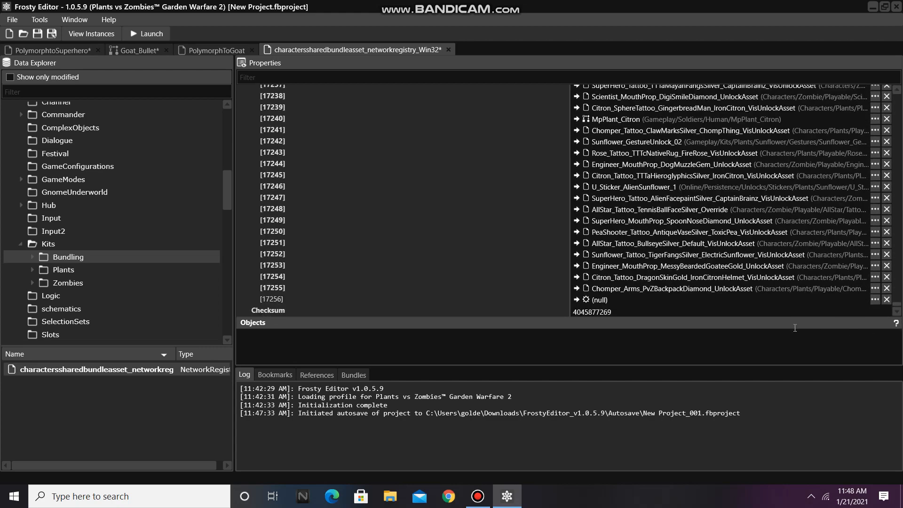
mouse_move(26, 104)
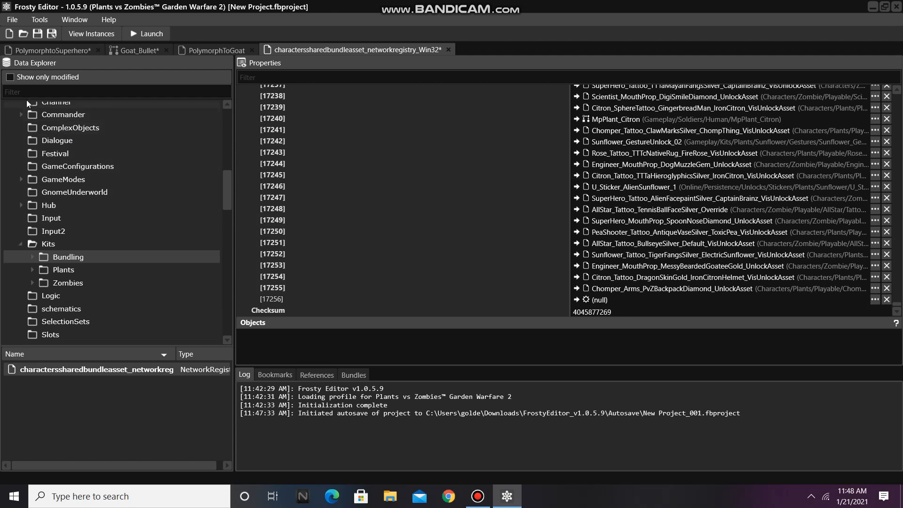
- Make the new entry reference PolymorphtoSuperhero's PVZShared.BuffData
left_click(10, 77)
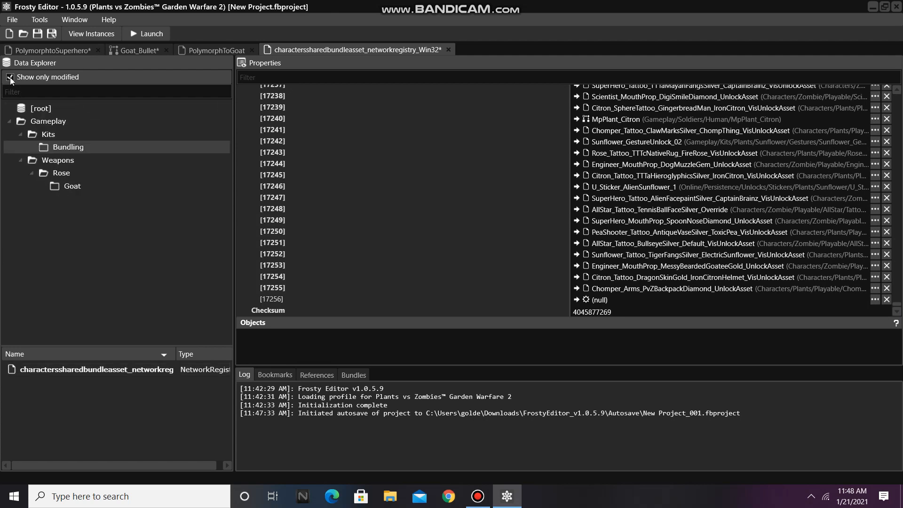
left_click(45, 133)
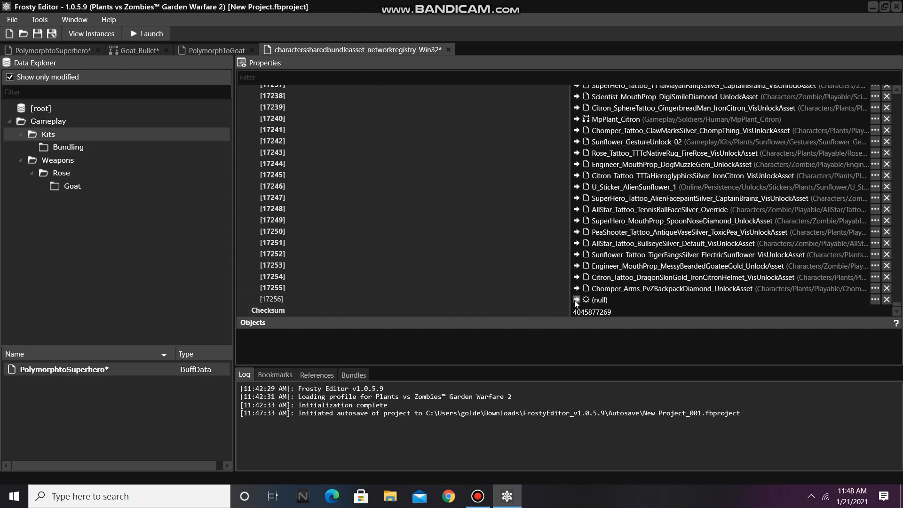
left_click(576, 300)
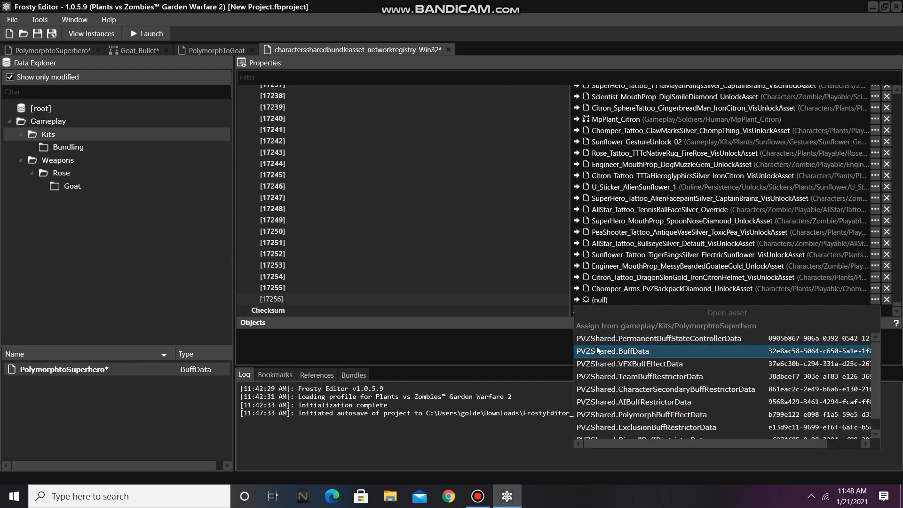
left_click(612, 351)
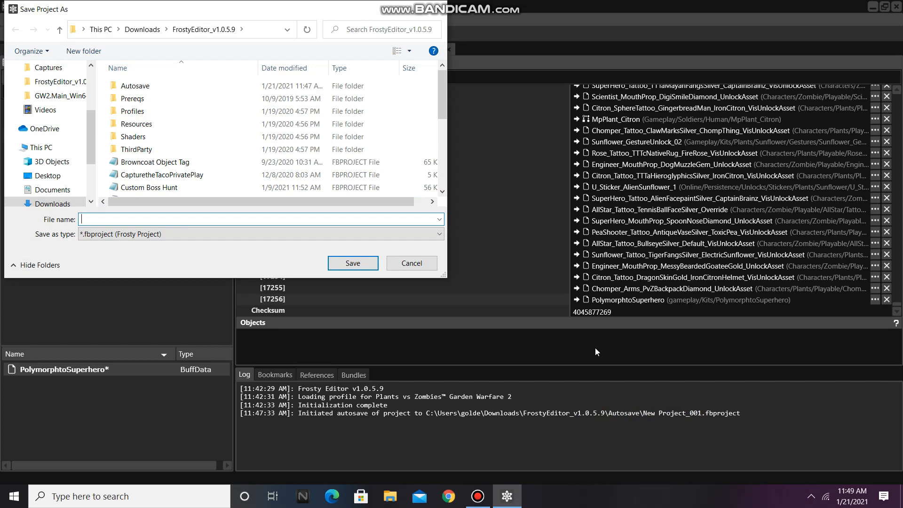
- Save the project as Superhero Polymorph.fbproject
type("Superhero Polymorph")
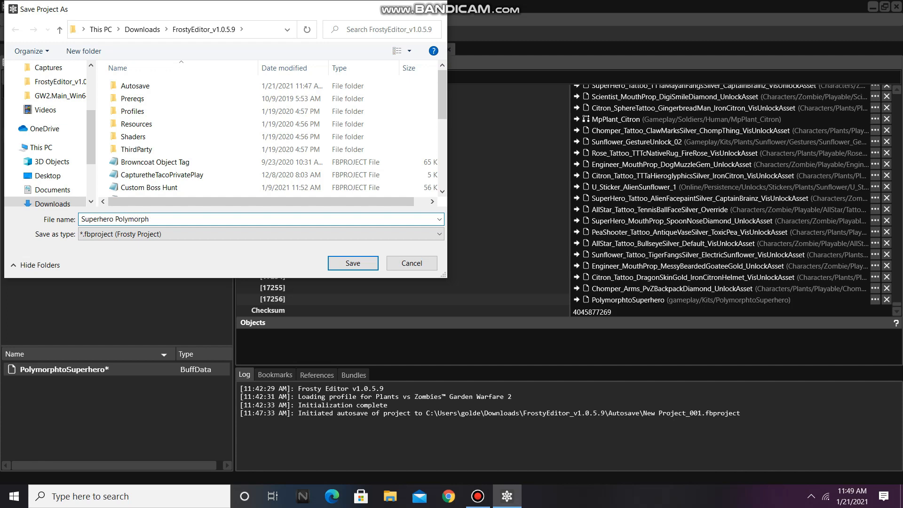
left_click(352, 263)
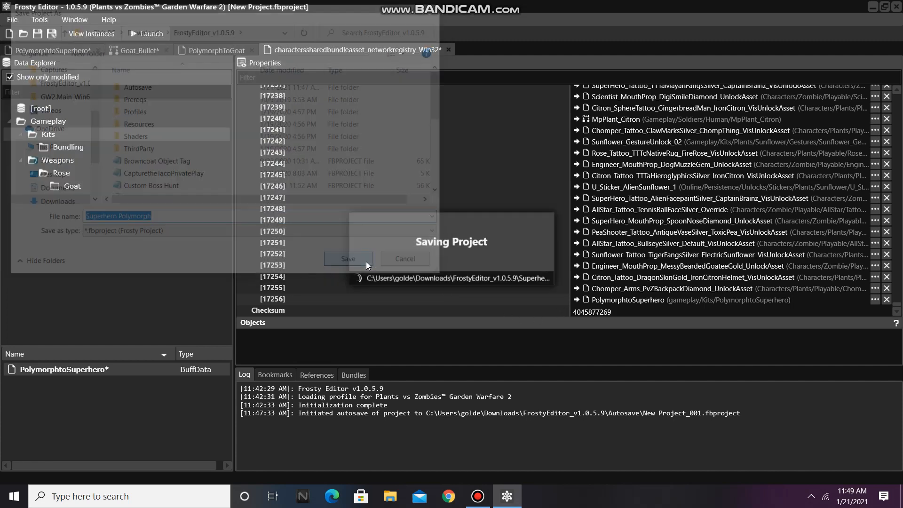
left_click(348, 259)
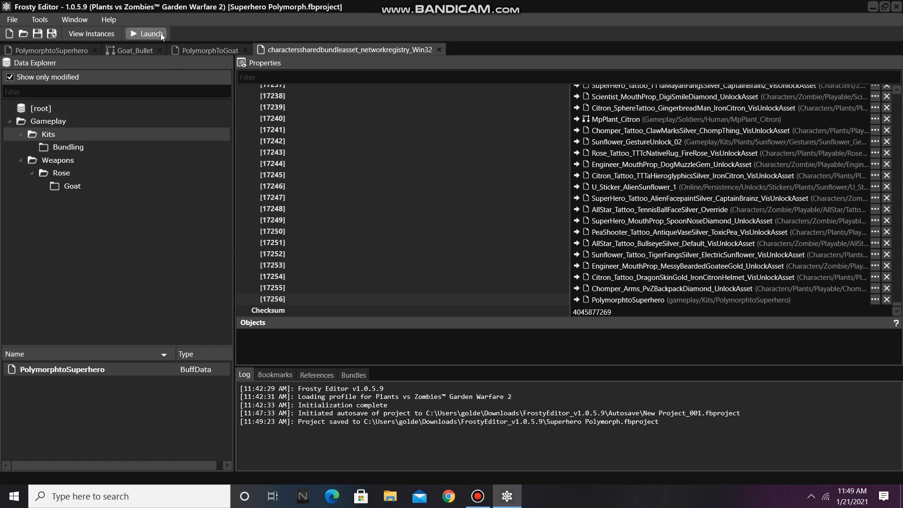
- Launch Garden Warfare 2 with the mod and fire Rose's Wand of Freezing at a zombie
left_click(150, 34)
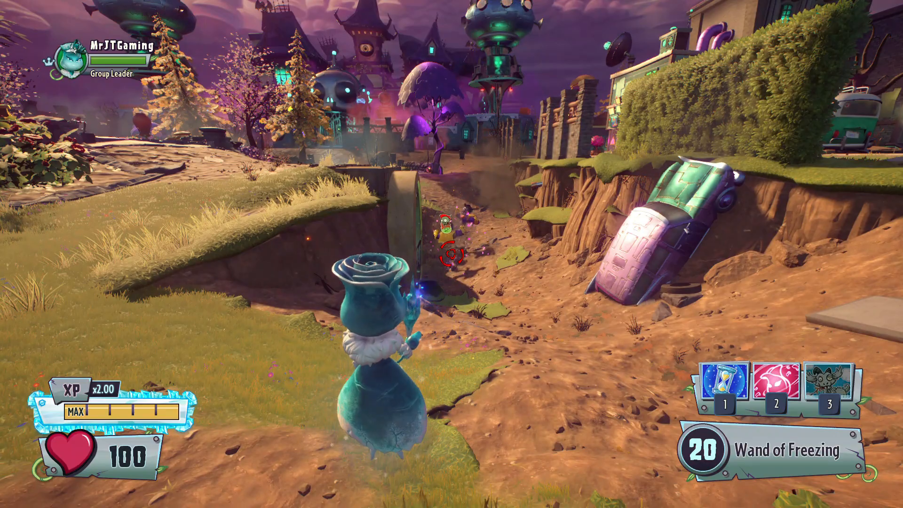
left_click(453, 255)
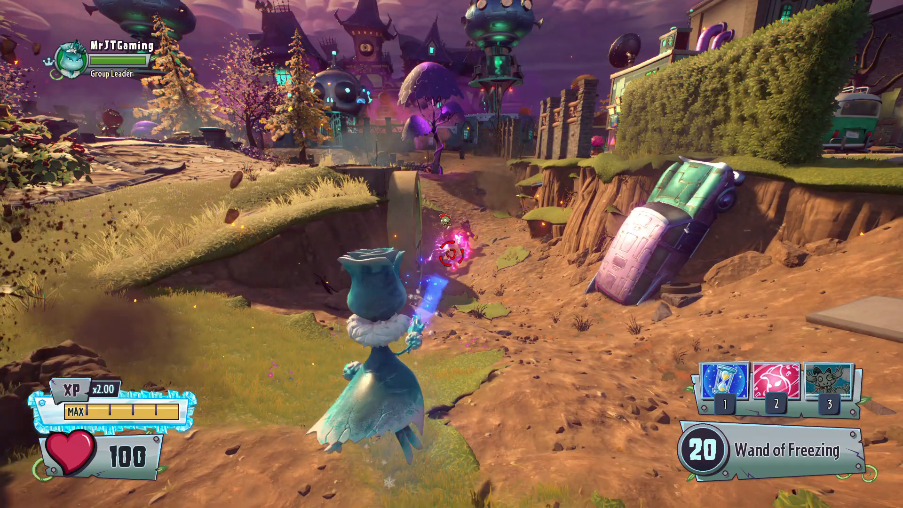